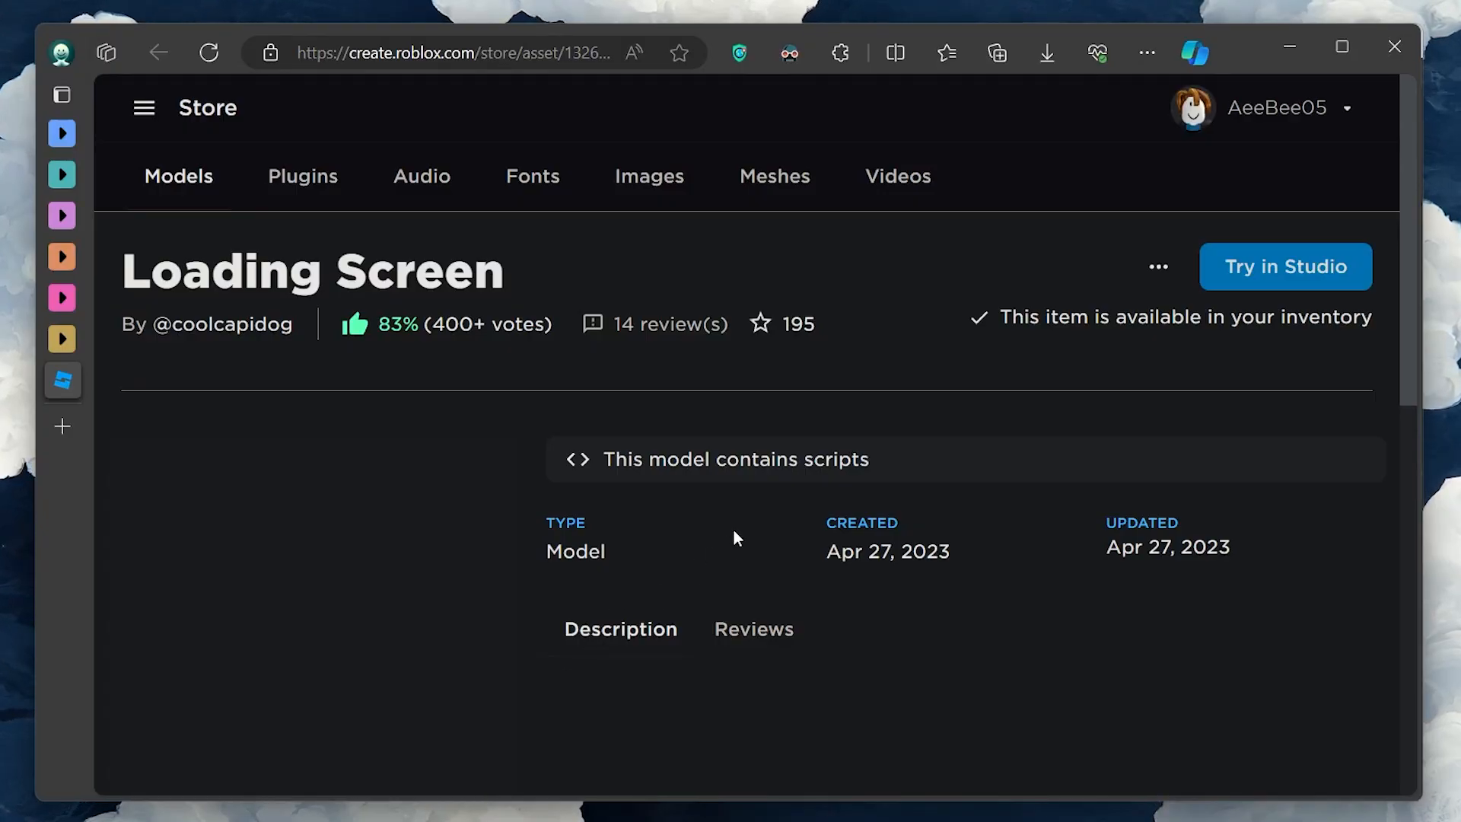
mouse_move(1284, 267)
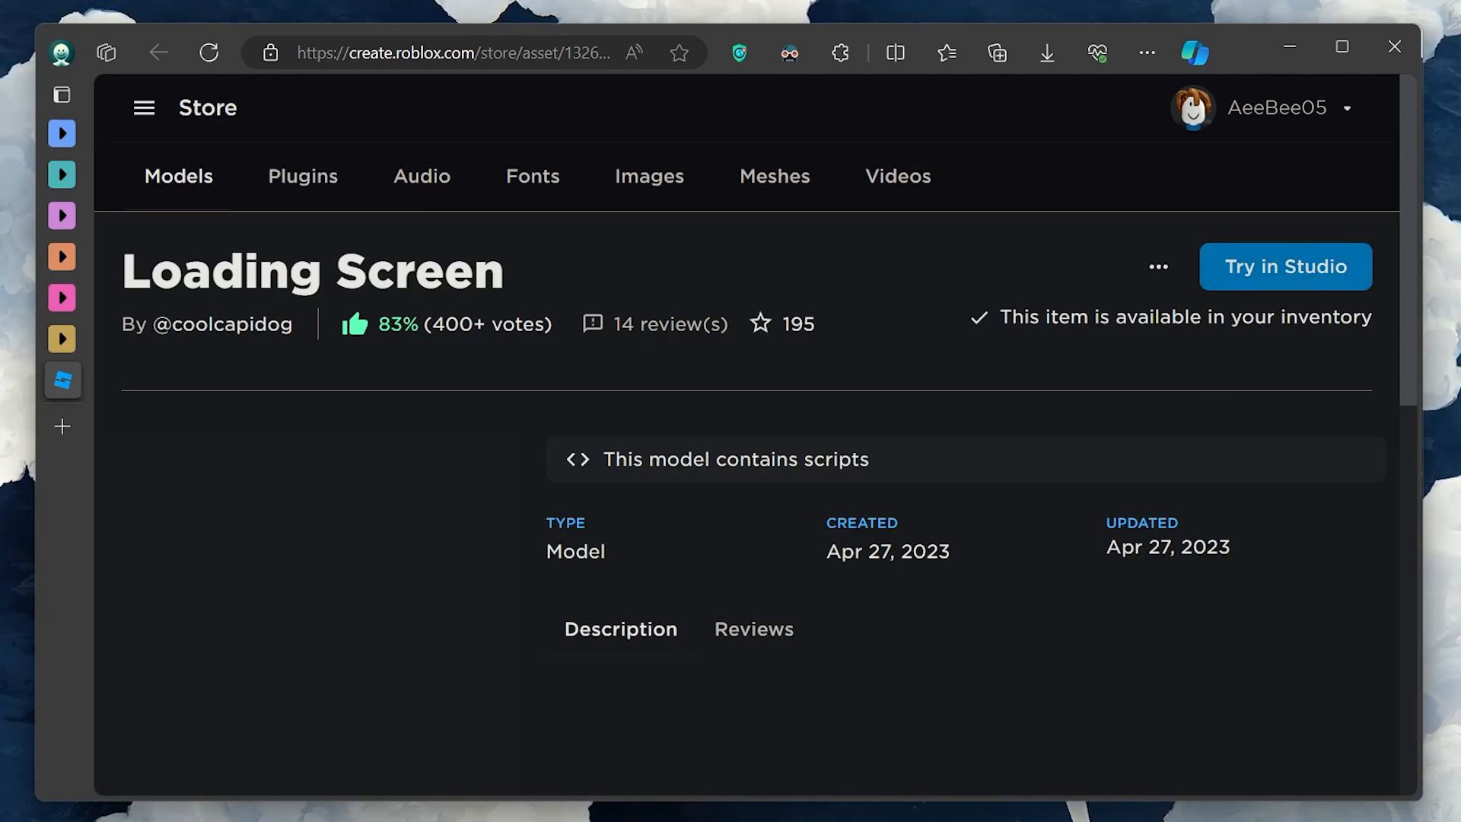
Insert the Loading Screen model from My Models inventory, accepting the scripts warning.
left_click(1284, 266)
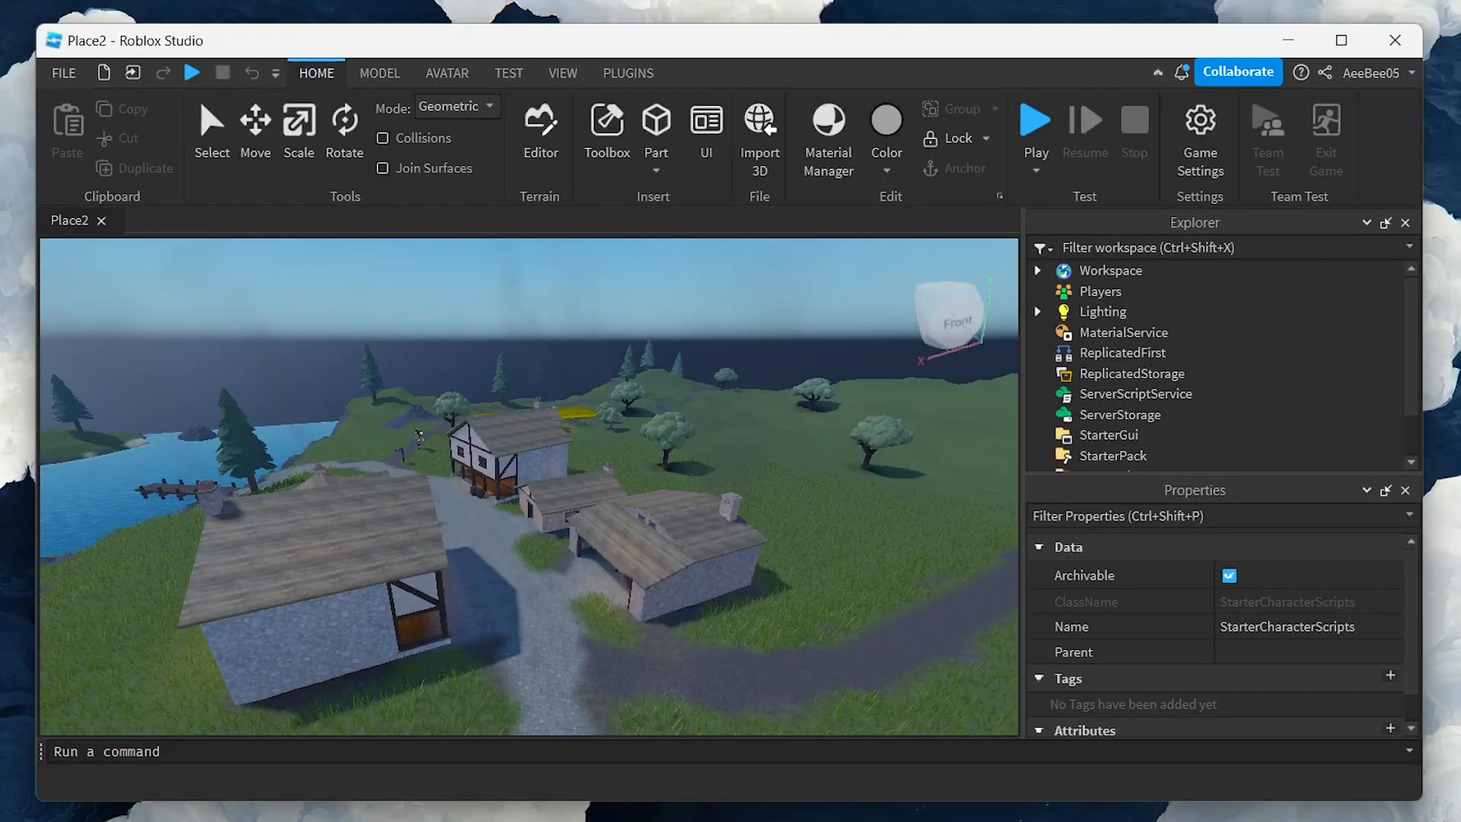
left_click(606, 131)
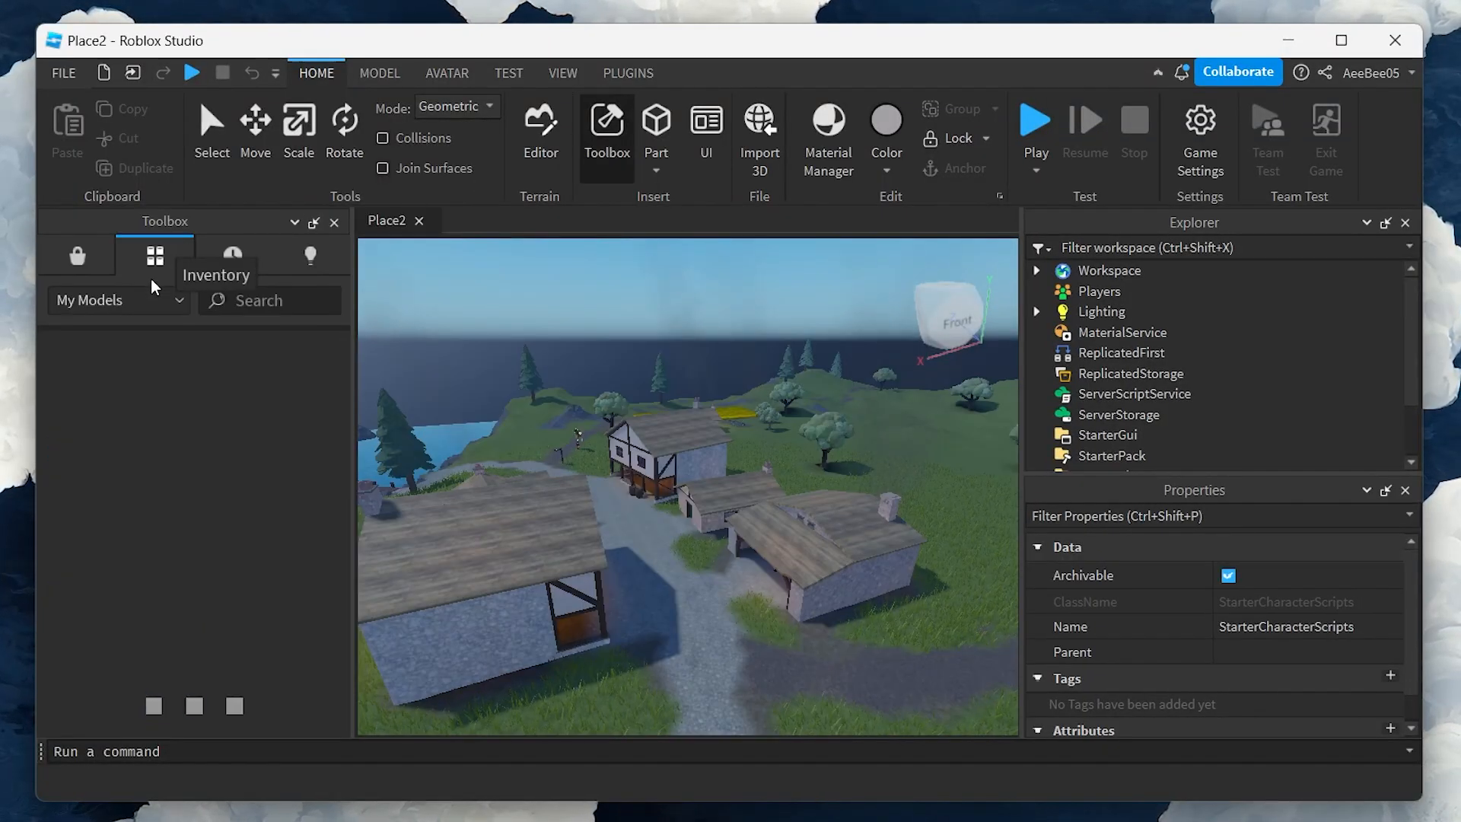
left_click(154, 256)
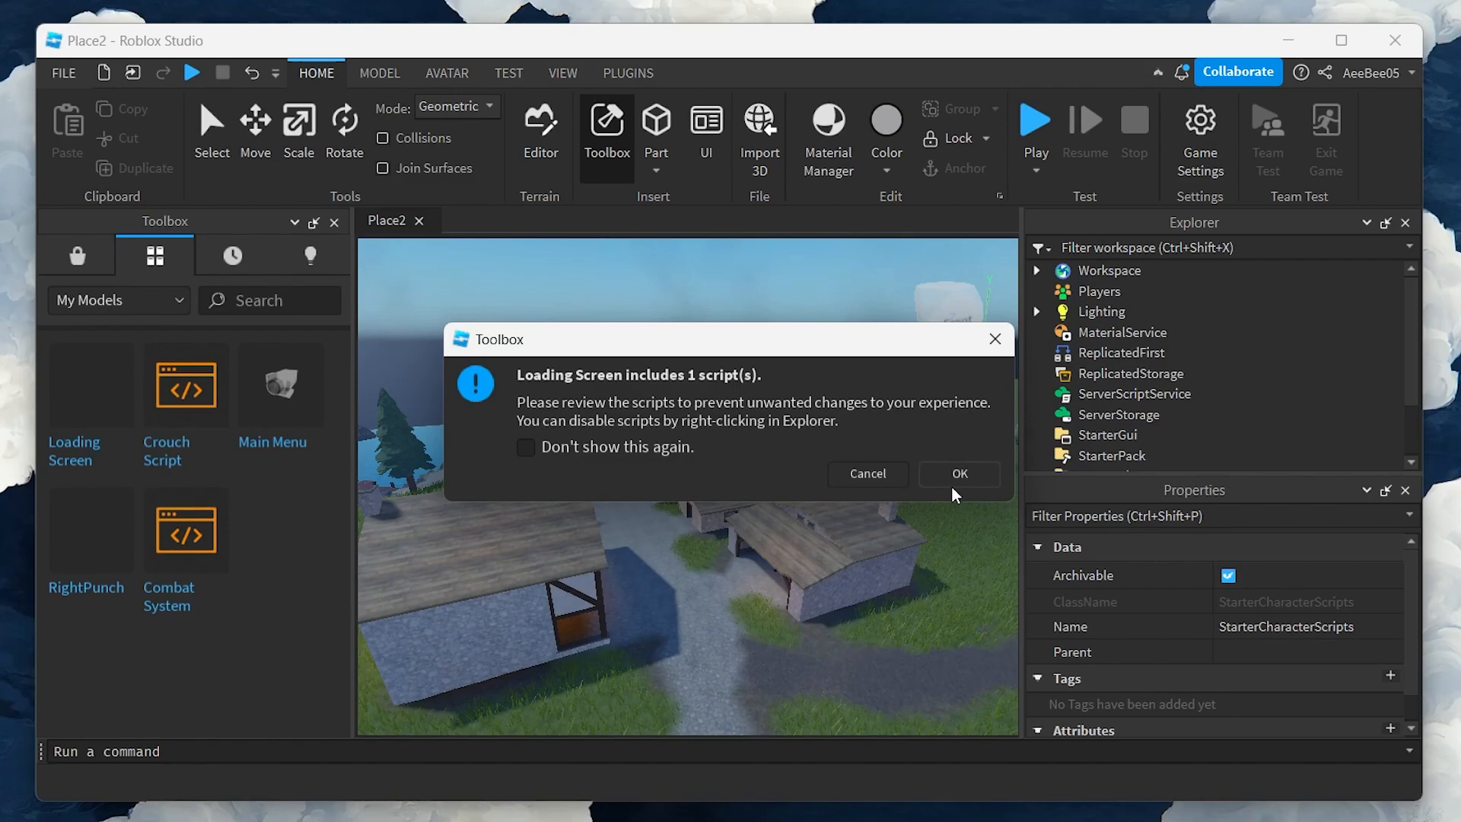
left_click(957, 474)
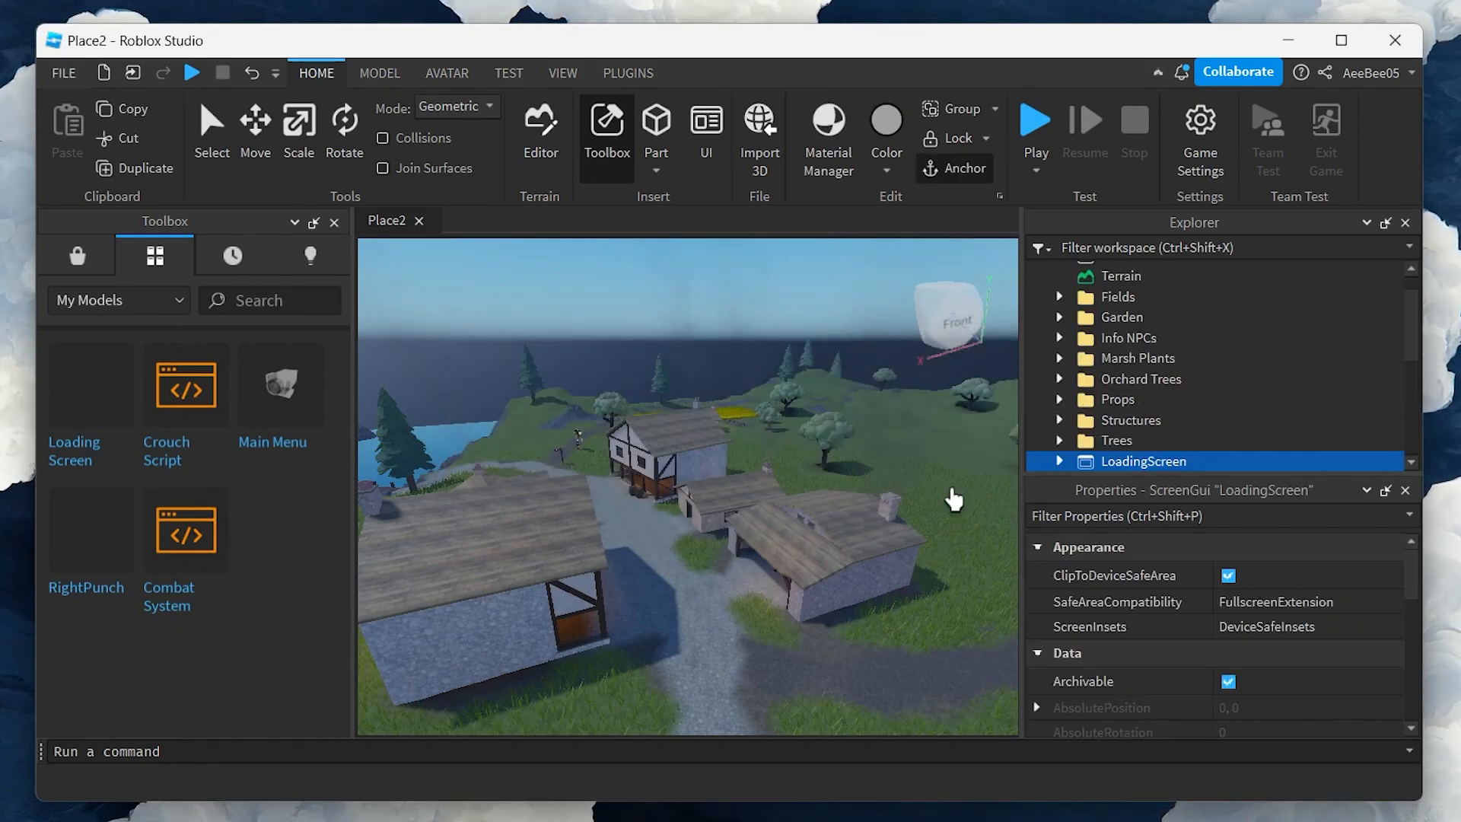
mouse_move(1326, 374)
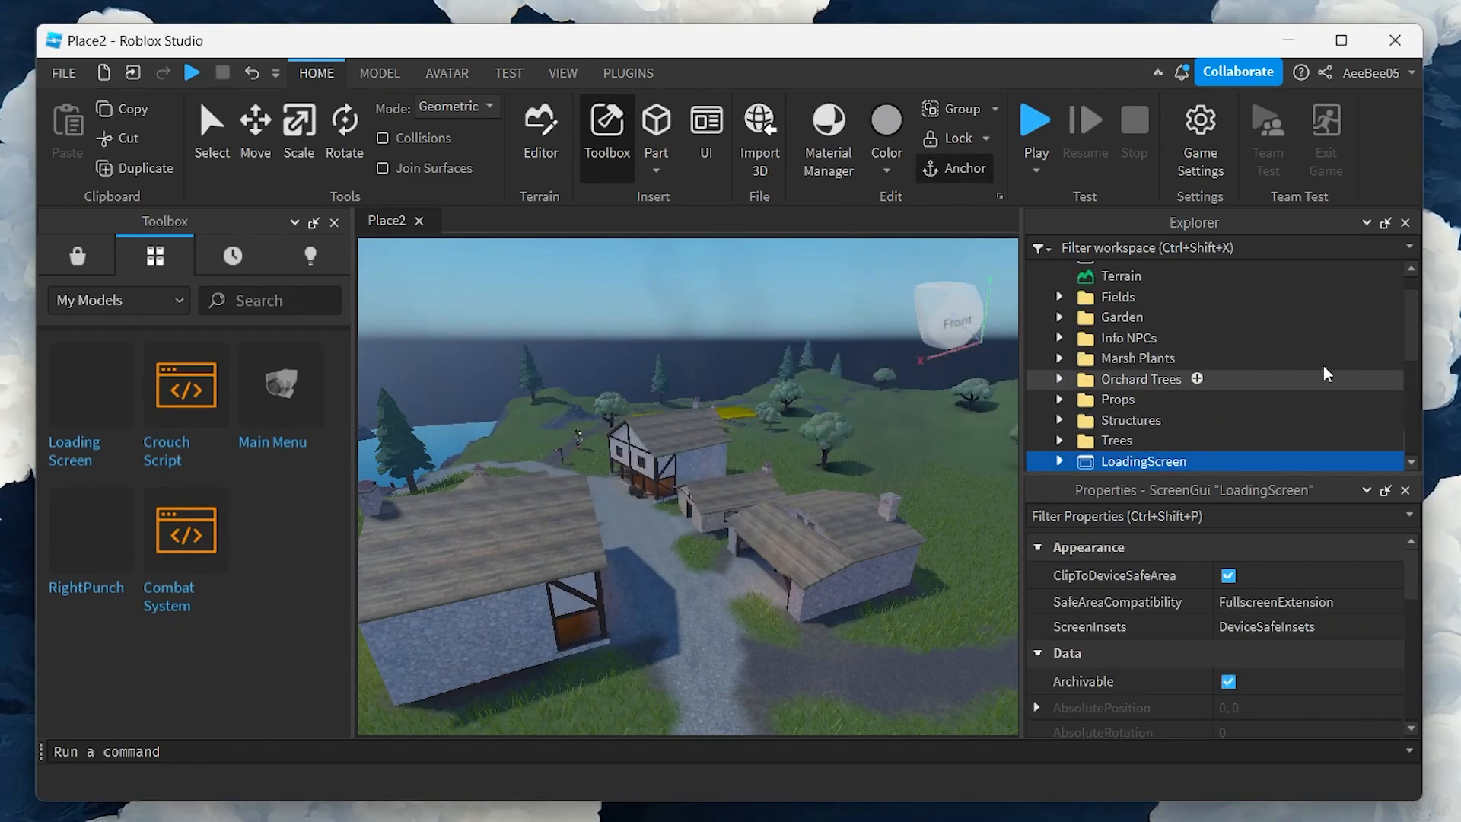
Drag LoadingScreen from Workspace onto StarterGui in the Explorer.
scroll("down", 3)
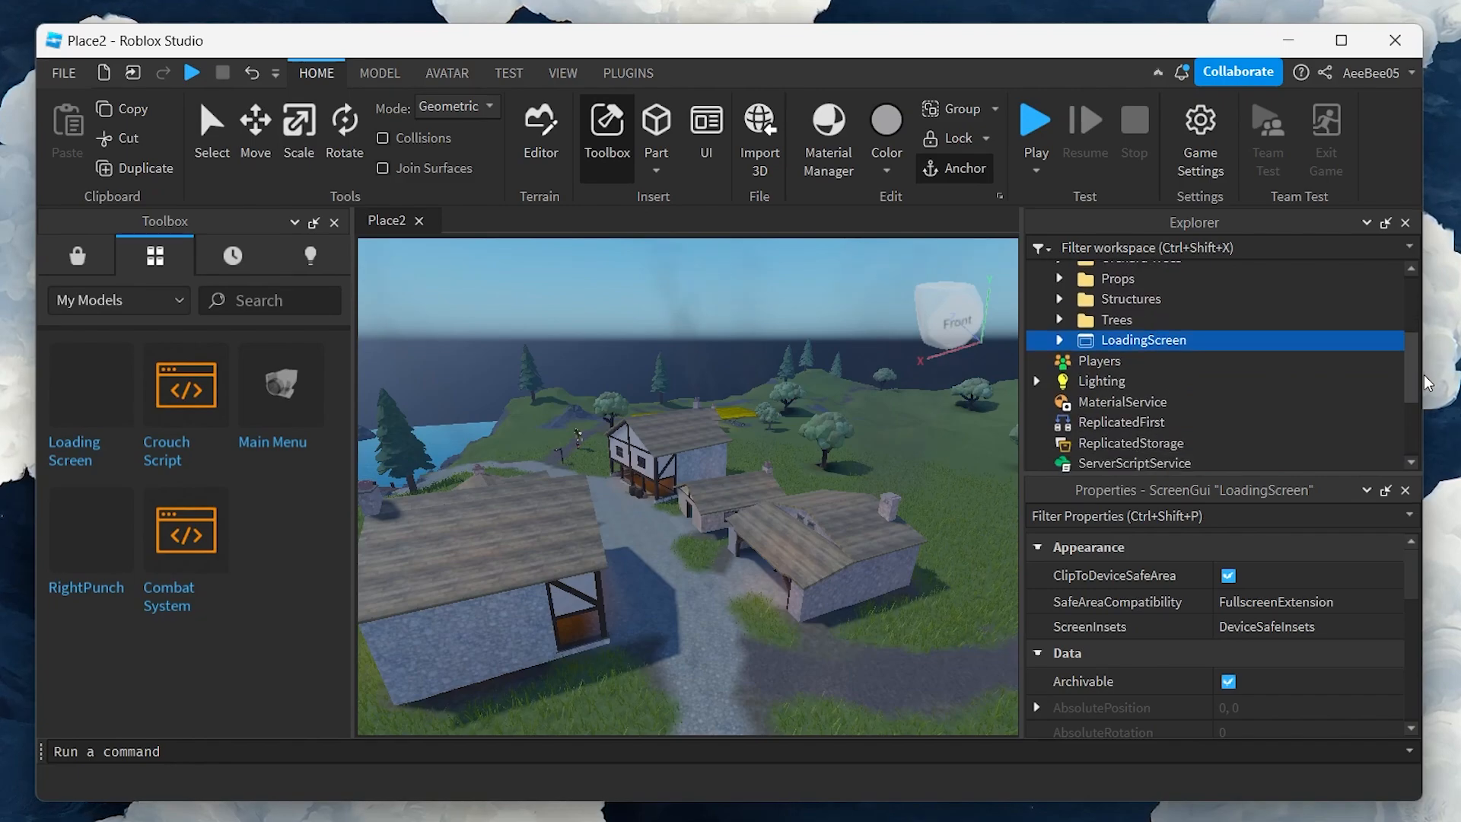
scroll("down", 3)
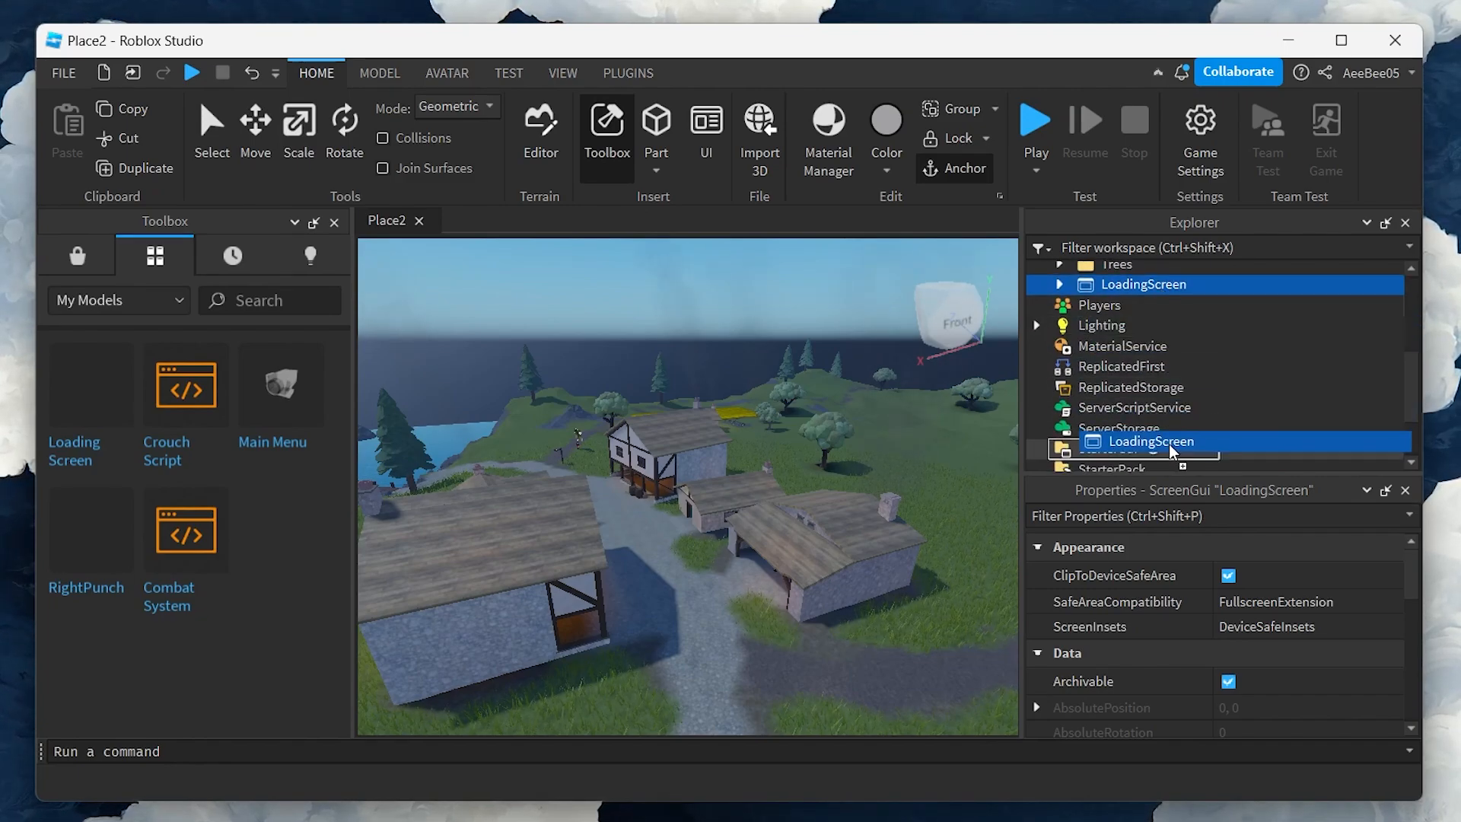
scroll("down", 3)
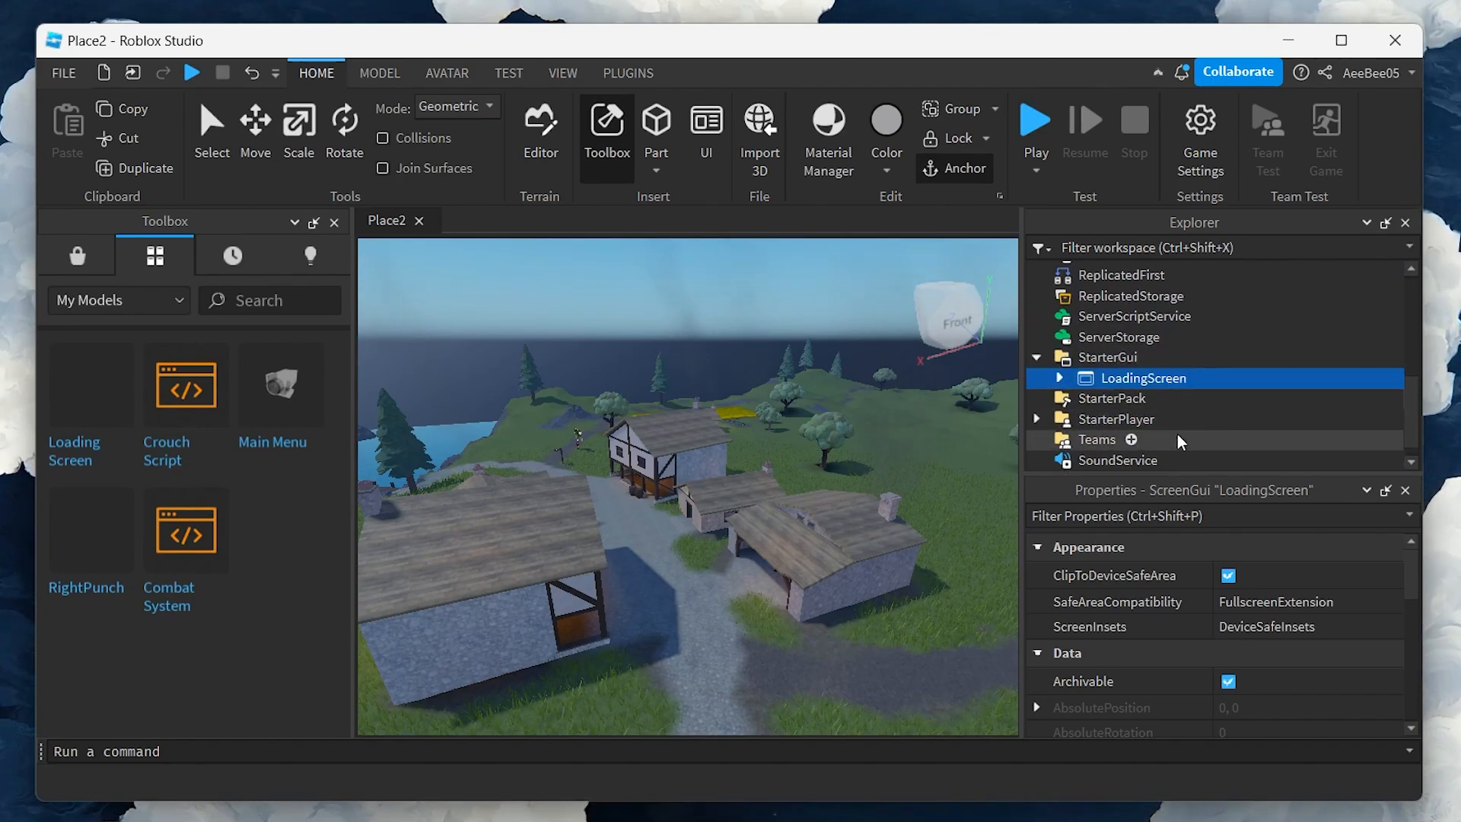
mouse_move(343, 239)
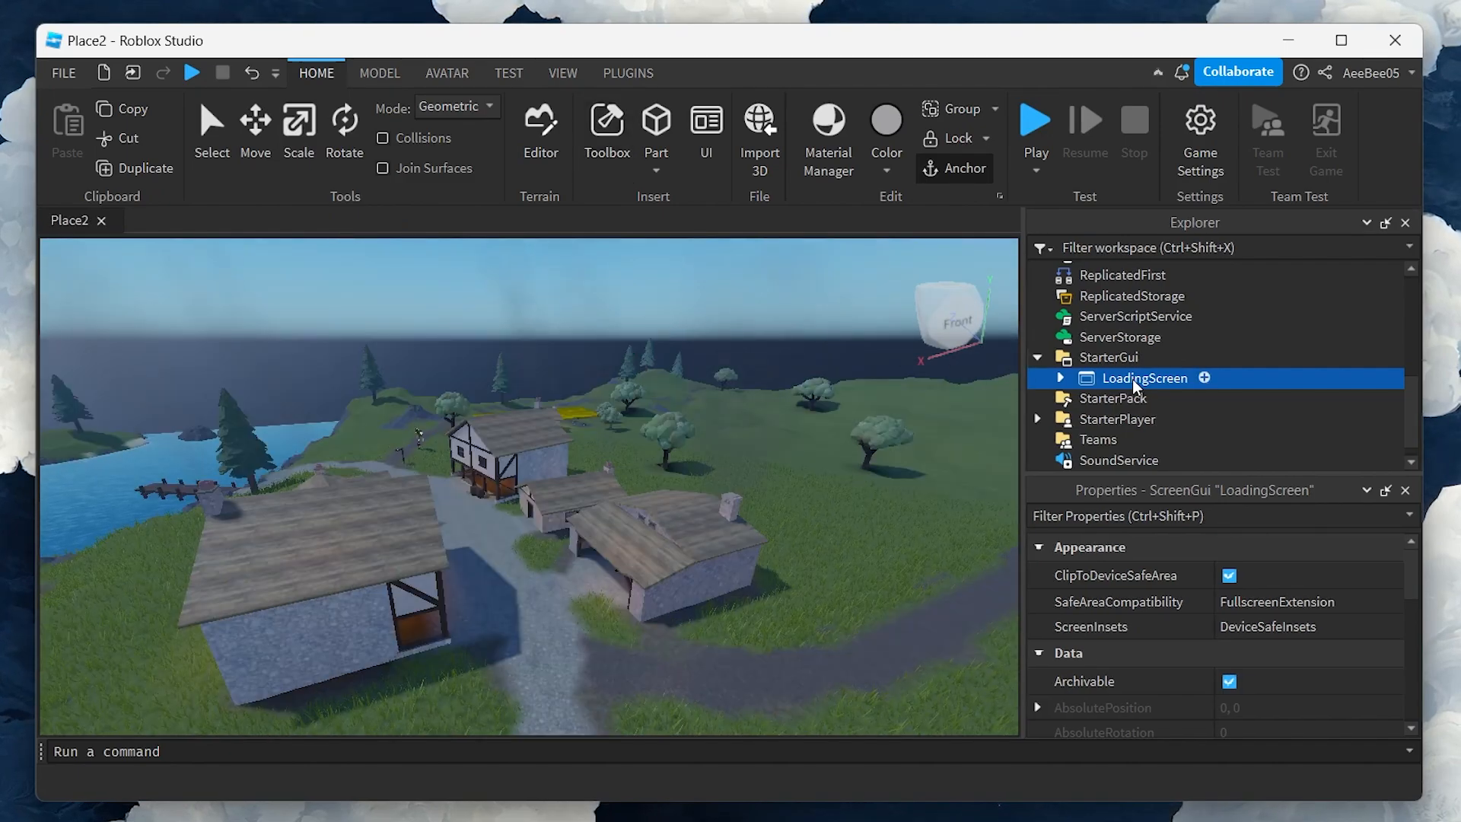
mouse_move(1412, 578)
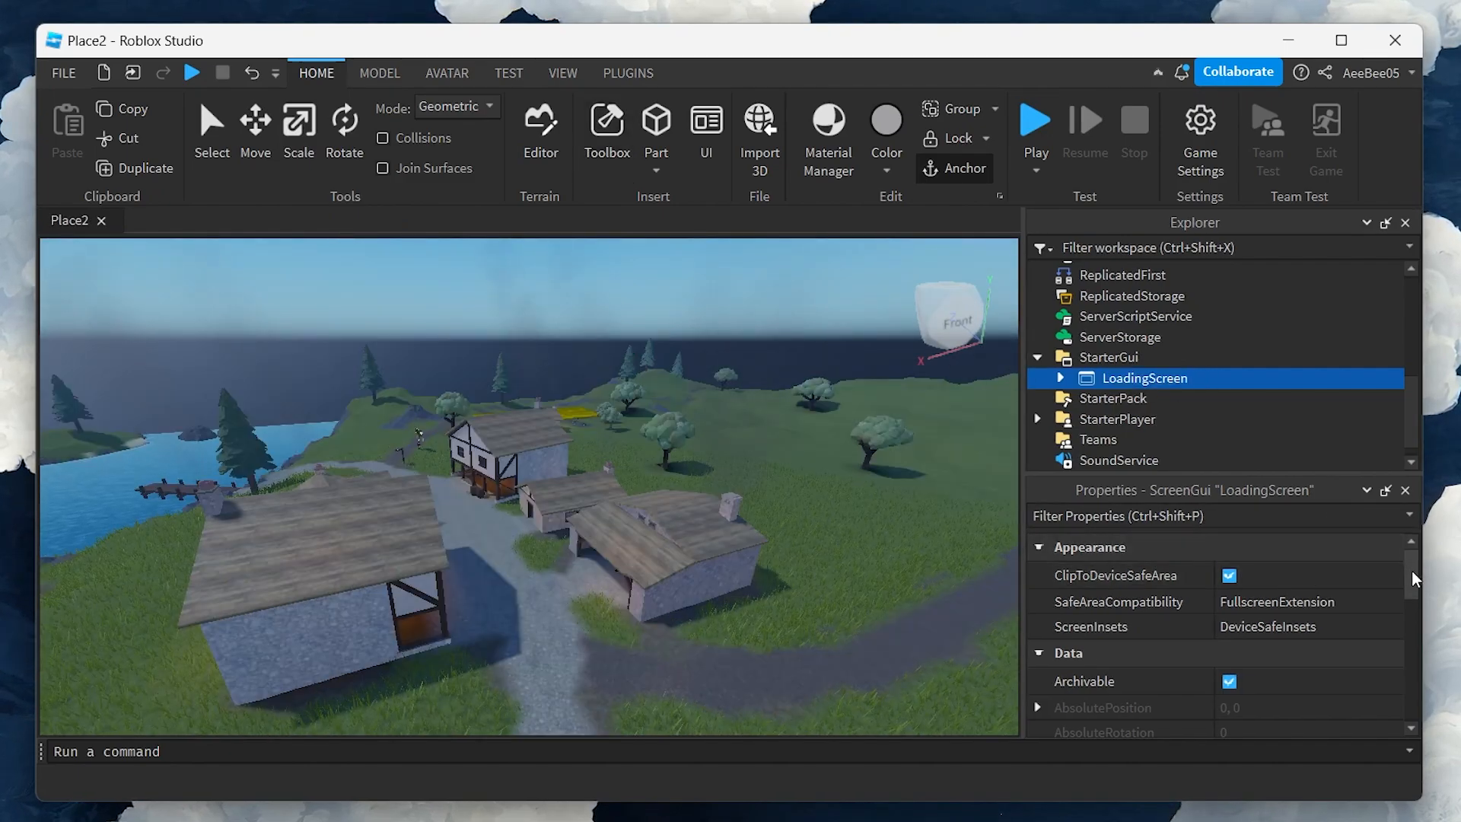
Enable the LoadingScreen GUI and expand LoadingScreen and Background in Explorer.
scroll("down", 3)
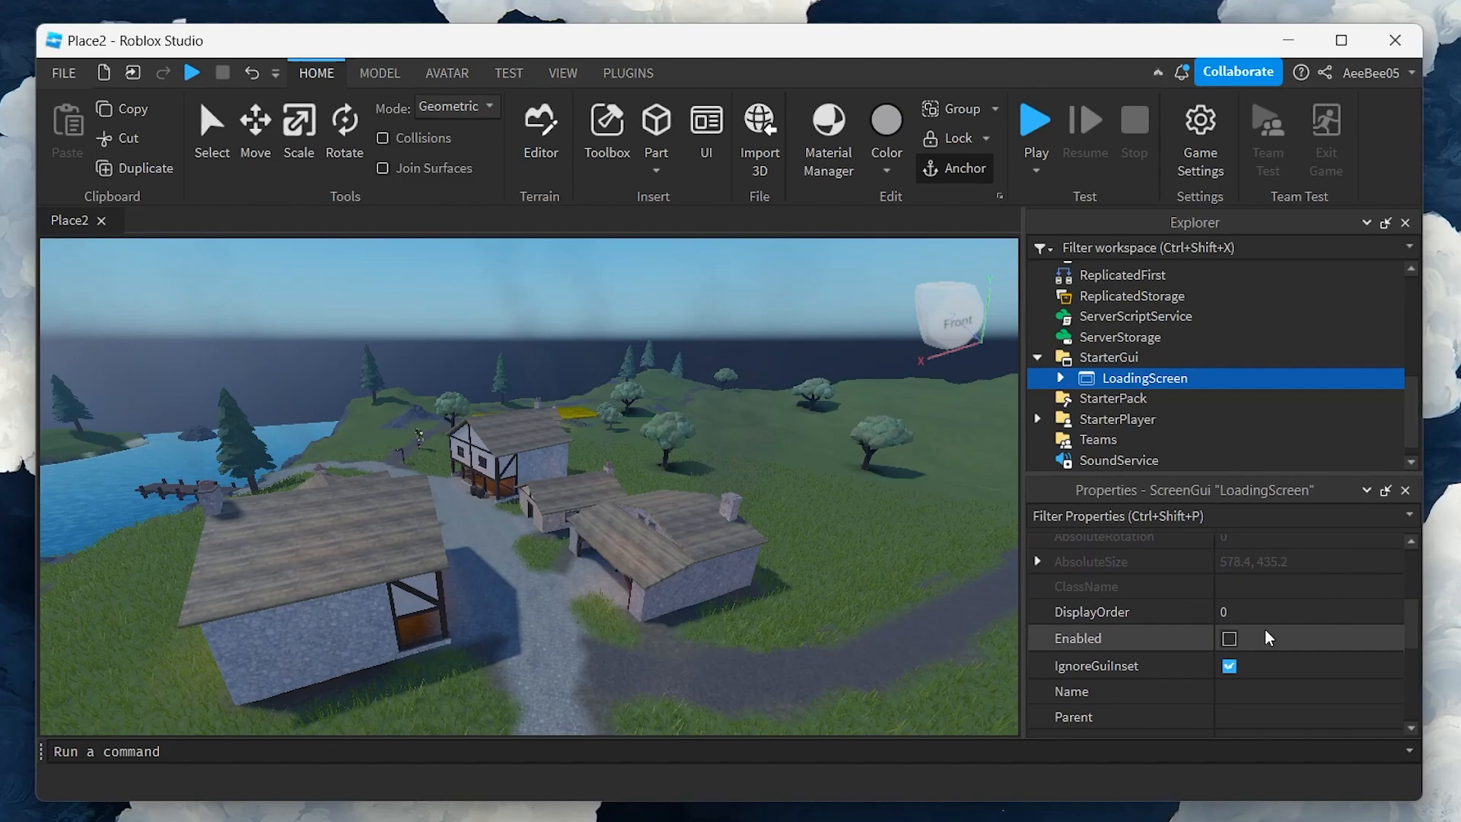
left_click(1228, 637)
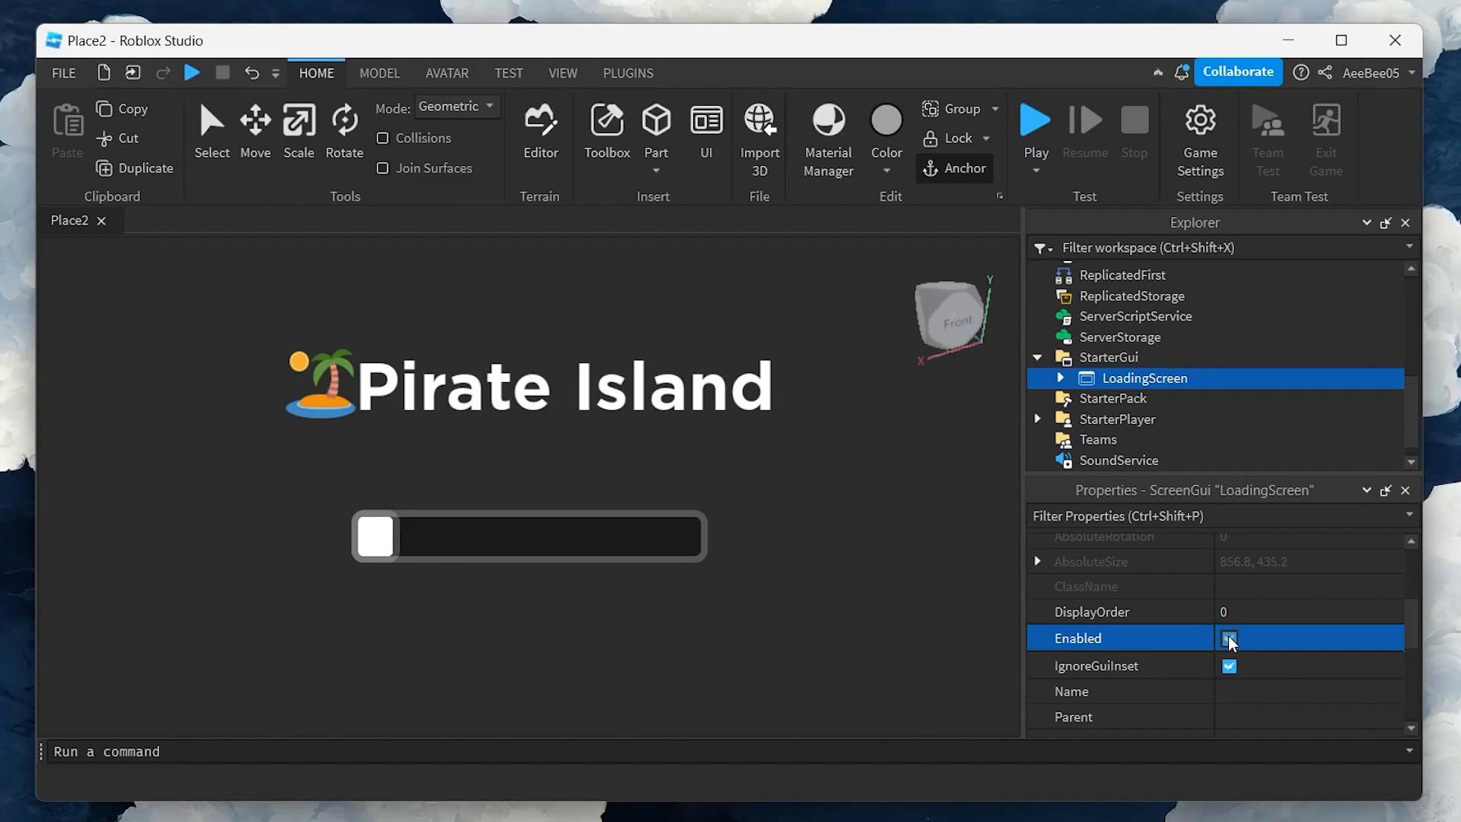
left_click(1228, 638)
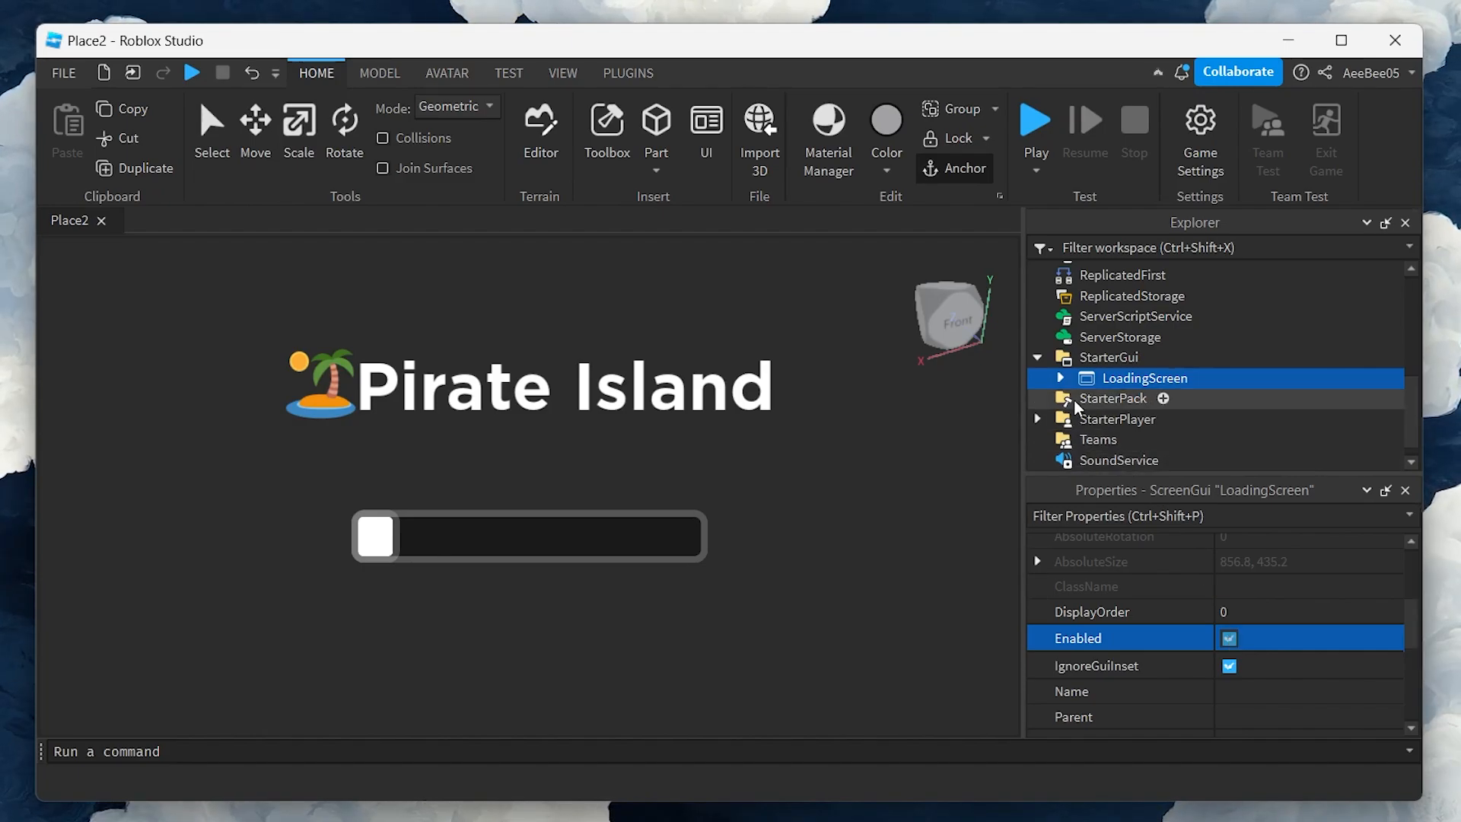
left_click(1061, 377)
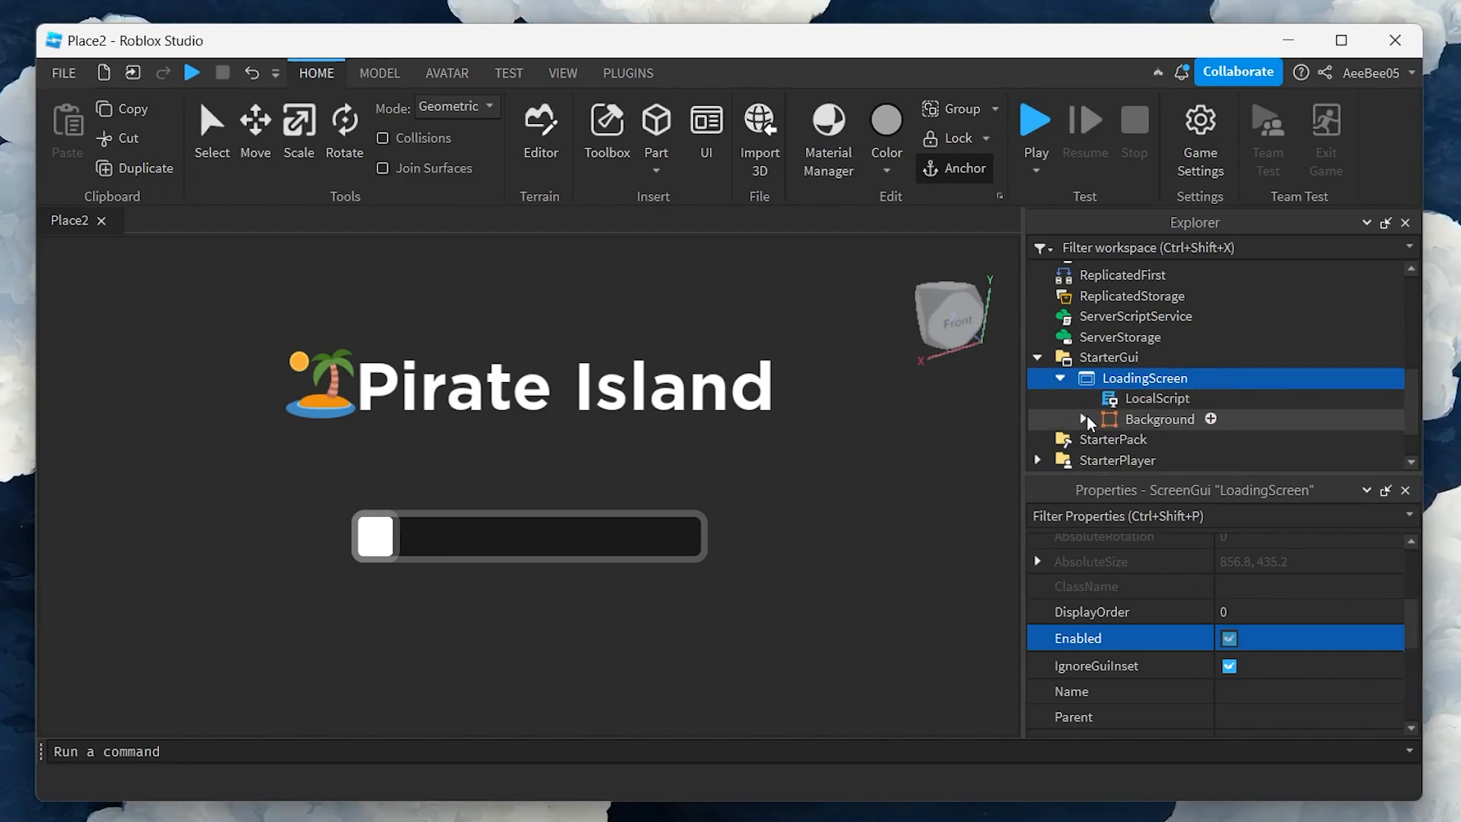
left_click(1087, 420)
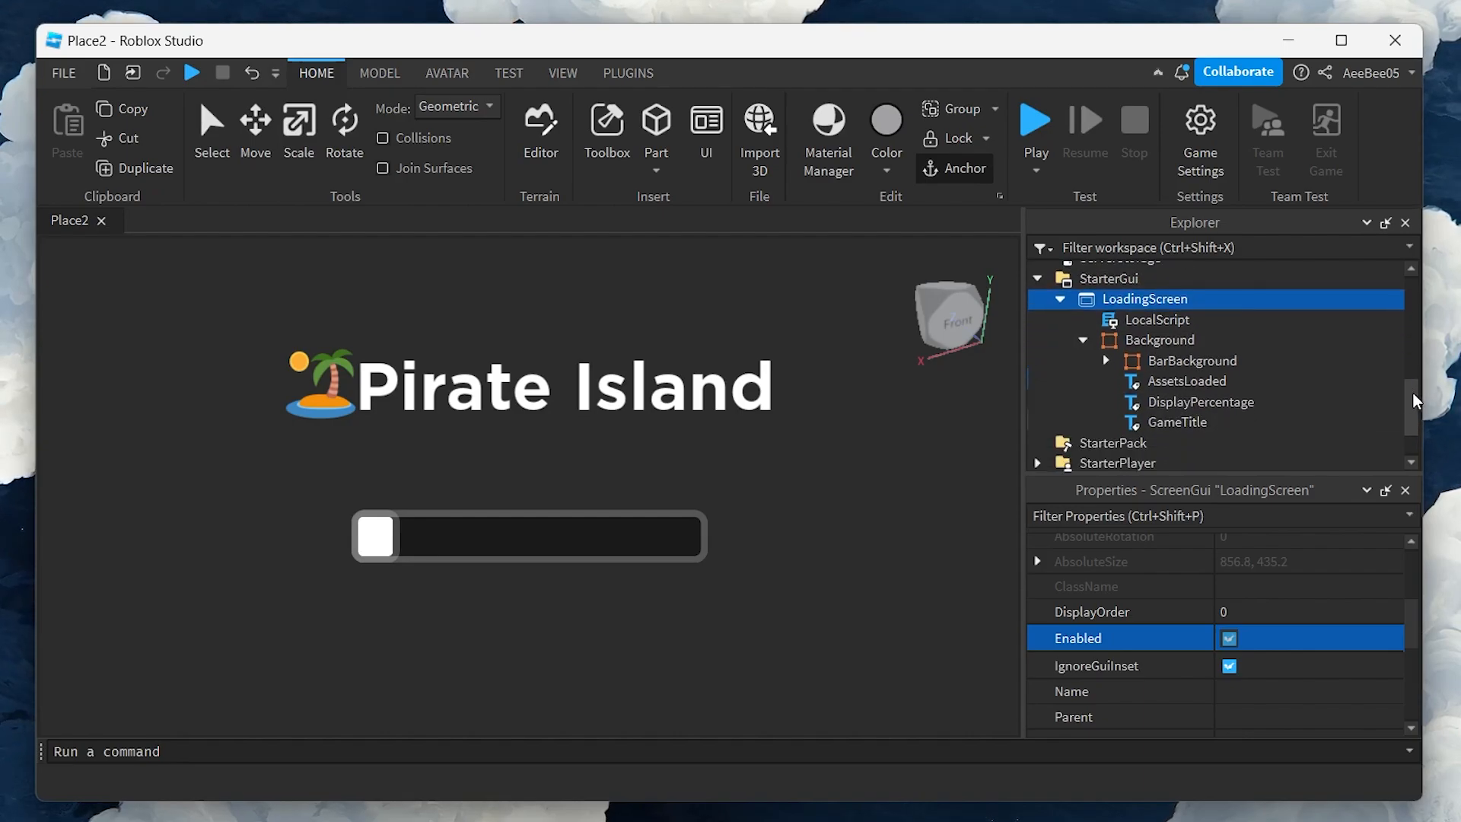
mouse_move(1258, 402)
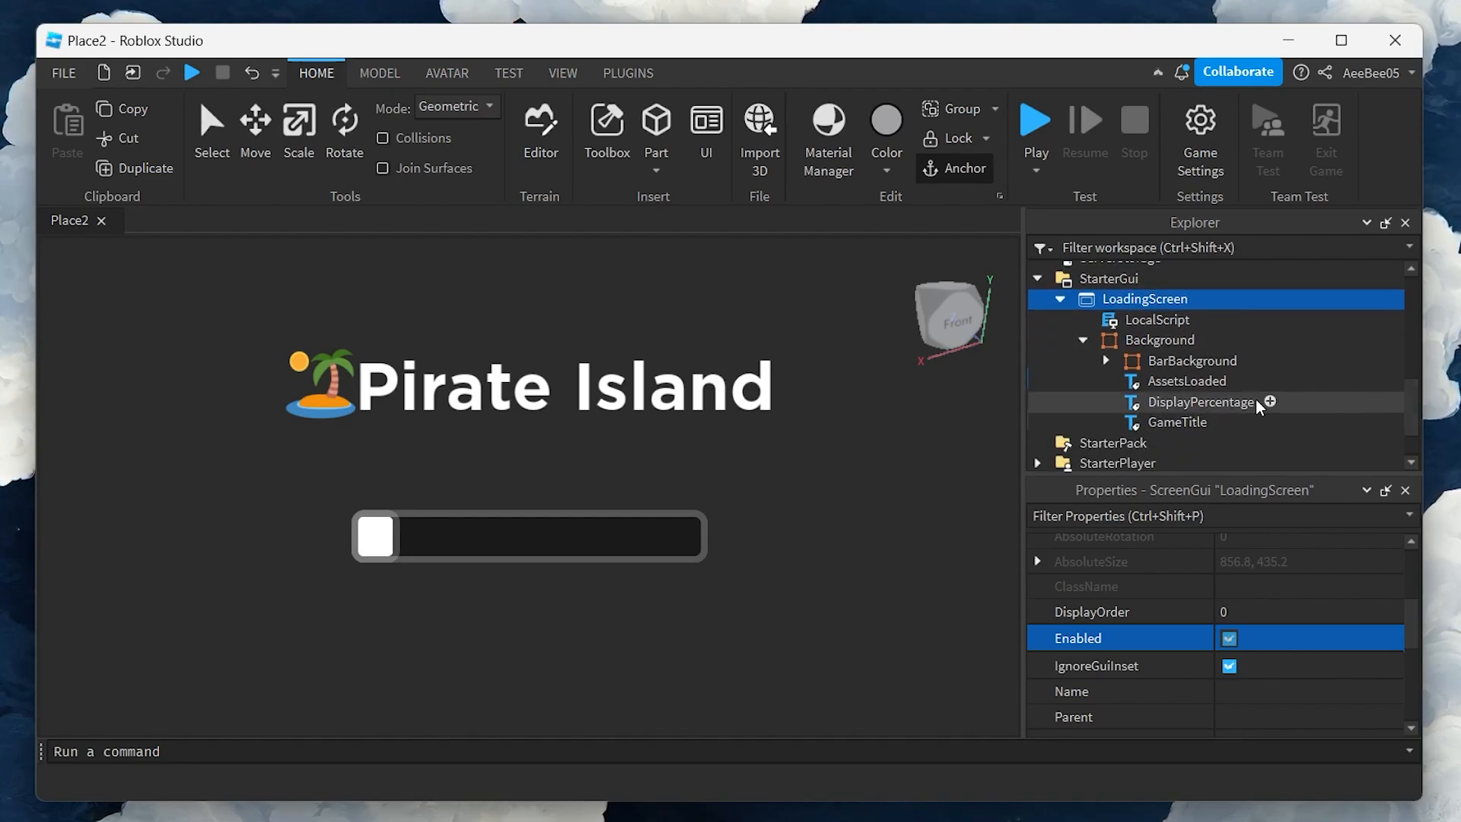
Retitle GameTitle to 'Area 51 :)' and set its FontFace to Creepster.
left_click(1176, 421)
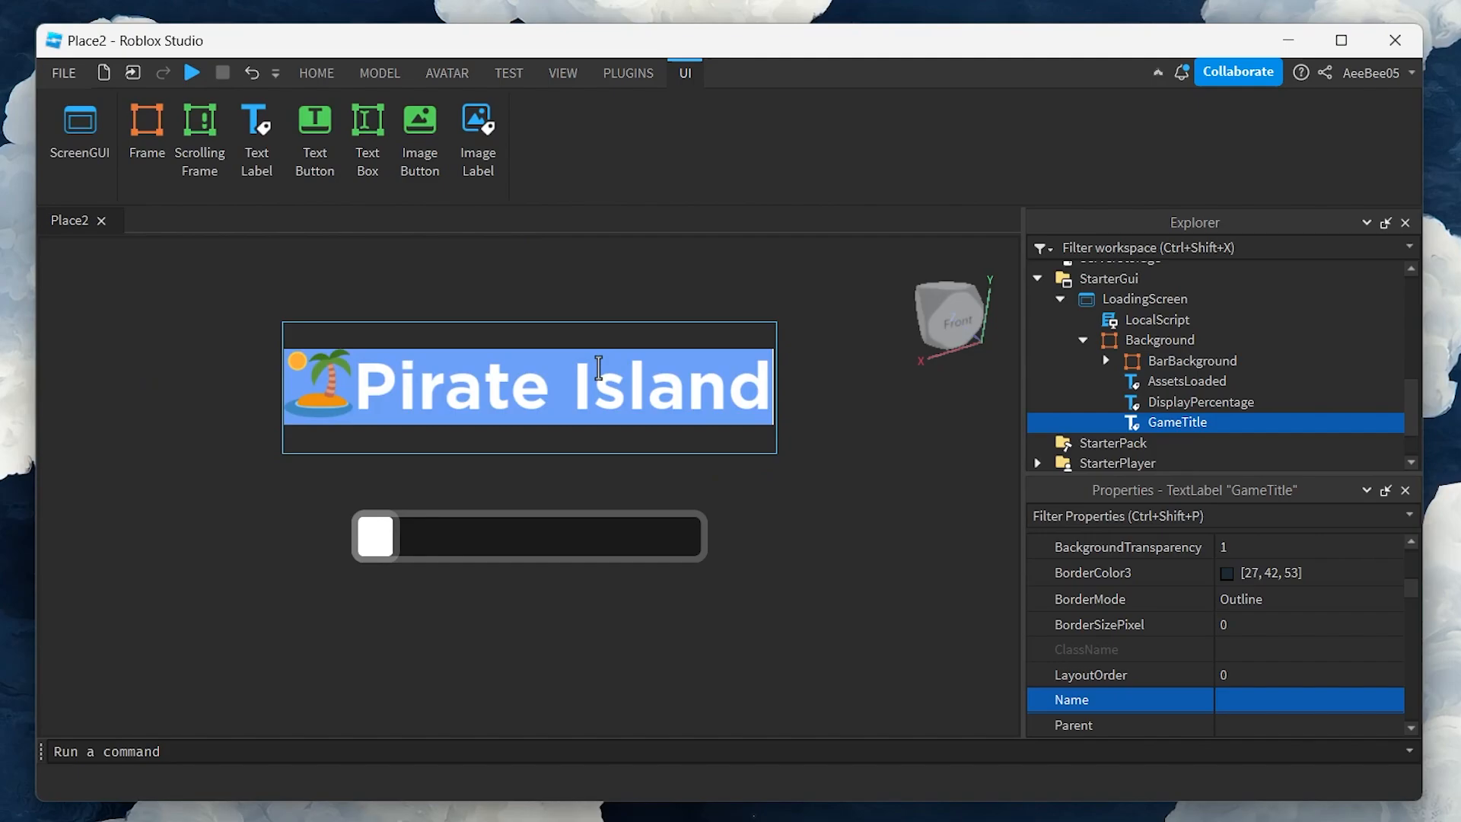
type("Area 51 :)")
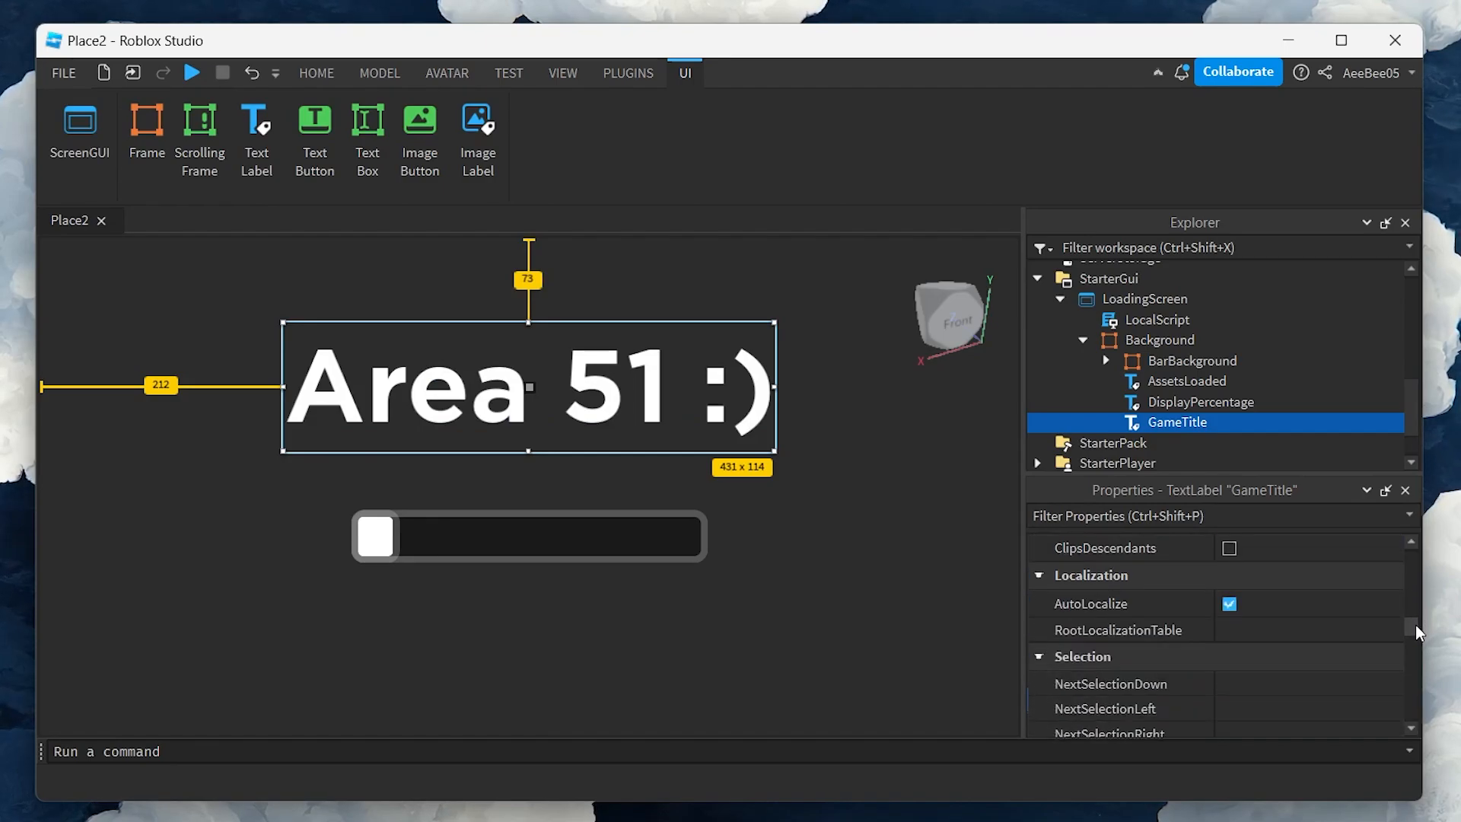
scroll("down", 3)
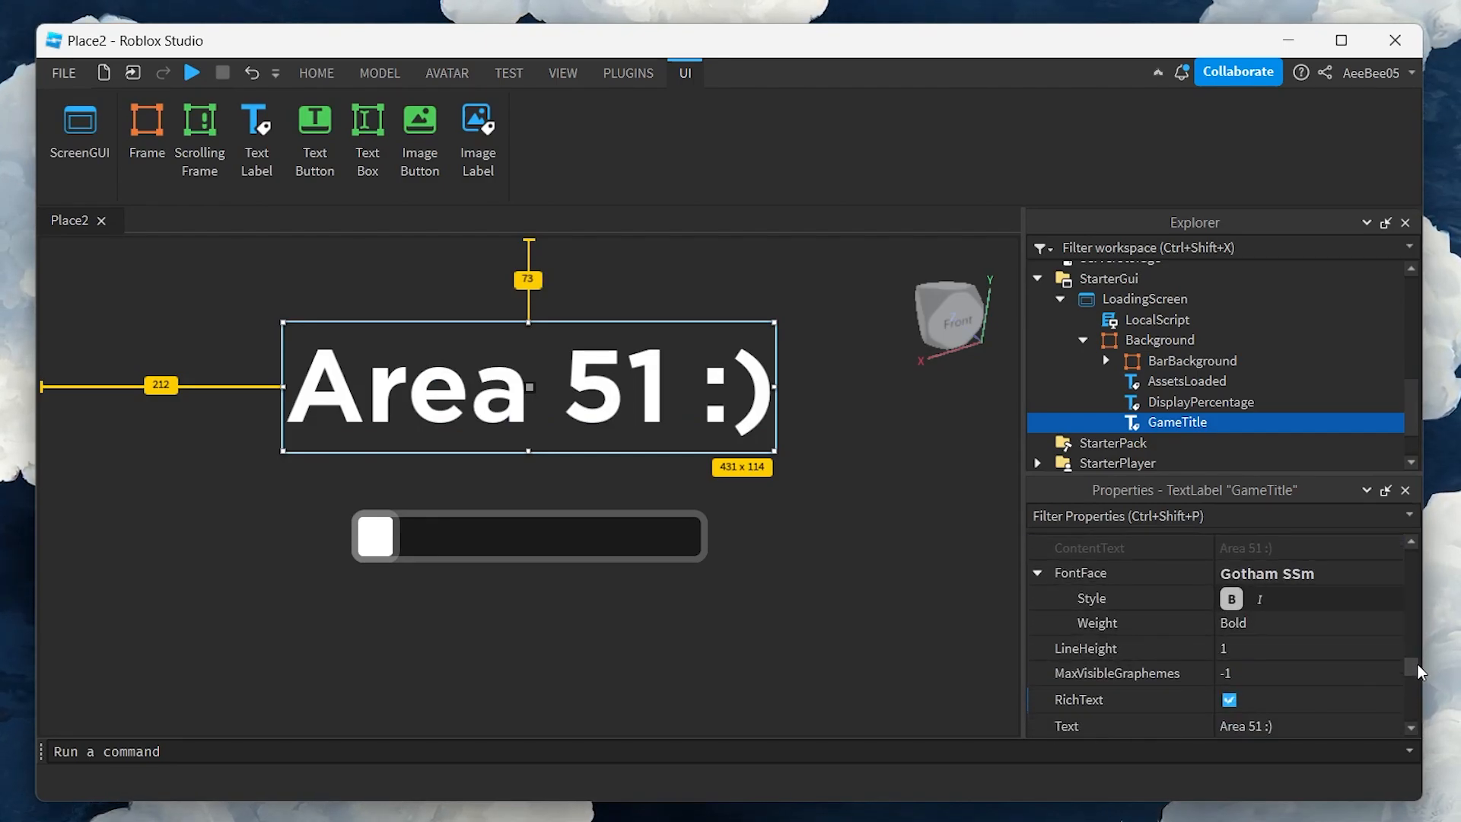
left_click(1258, 598)
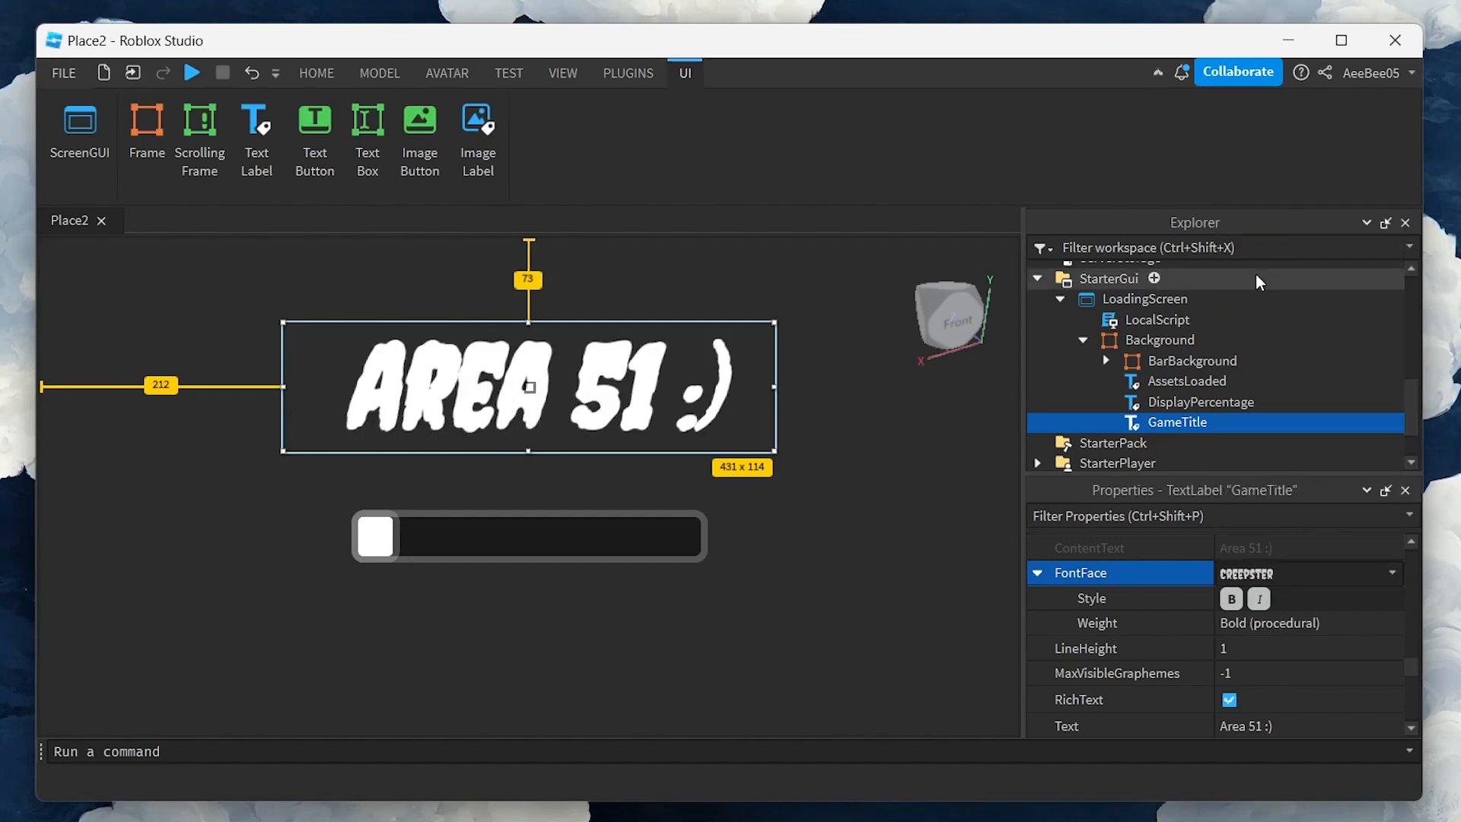
left_click(1304, 574)
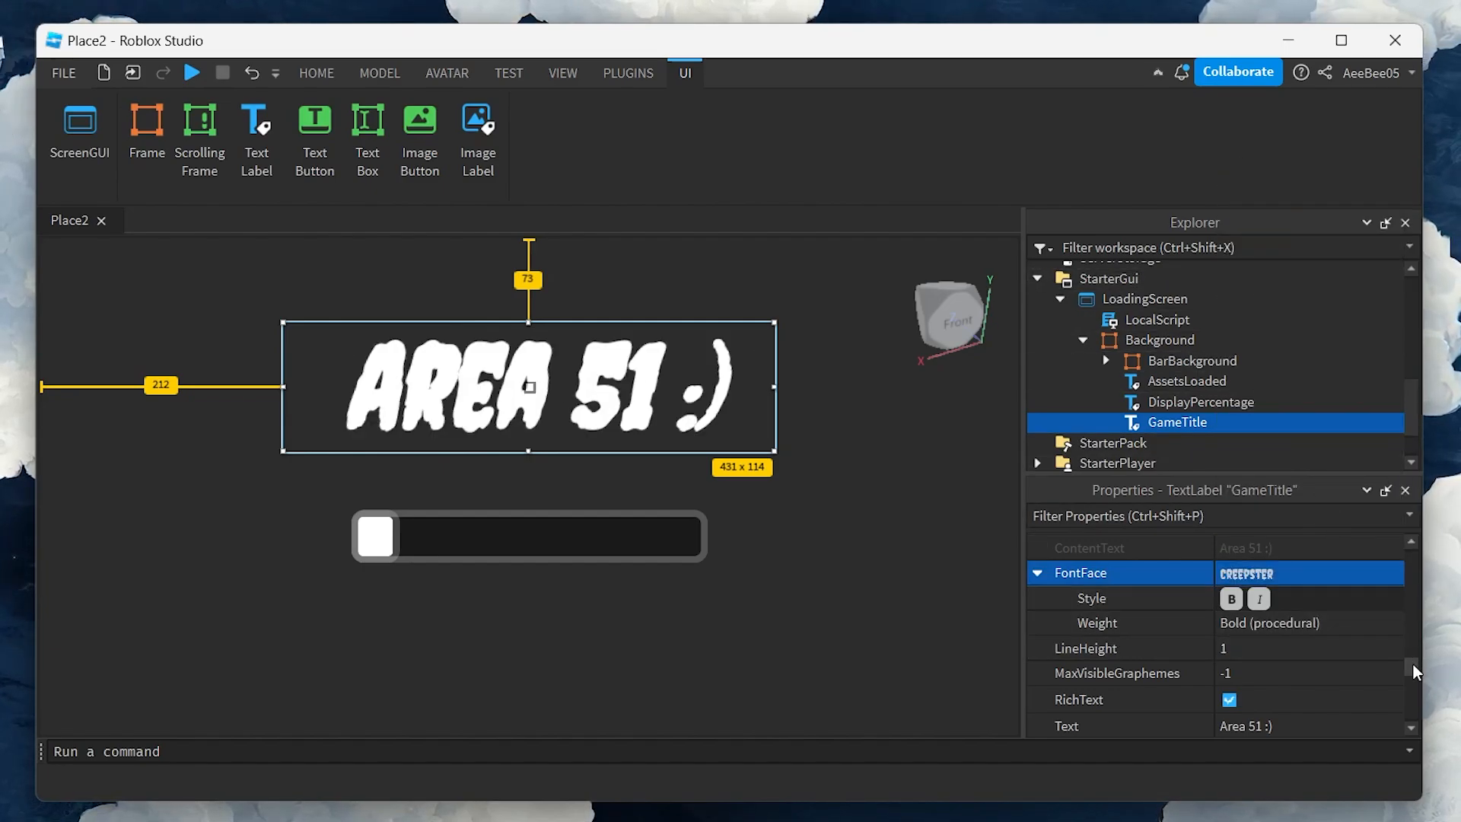
scroll("down", 3)
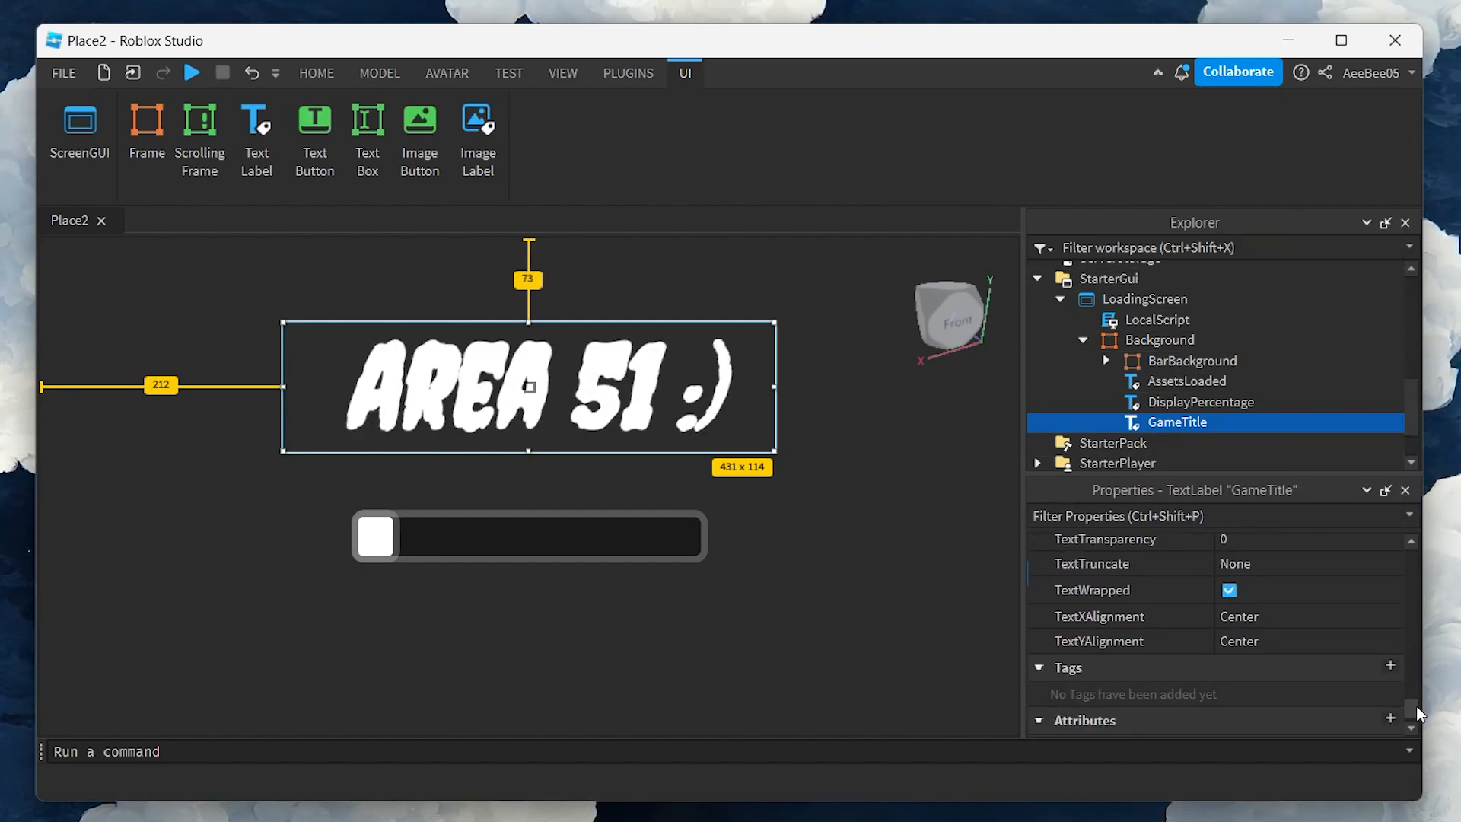
scroll("up", 3)
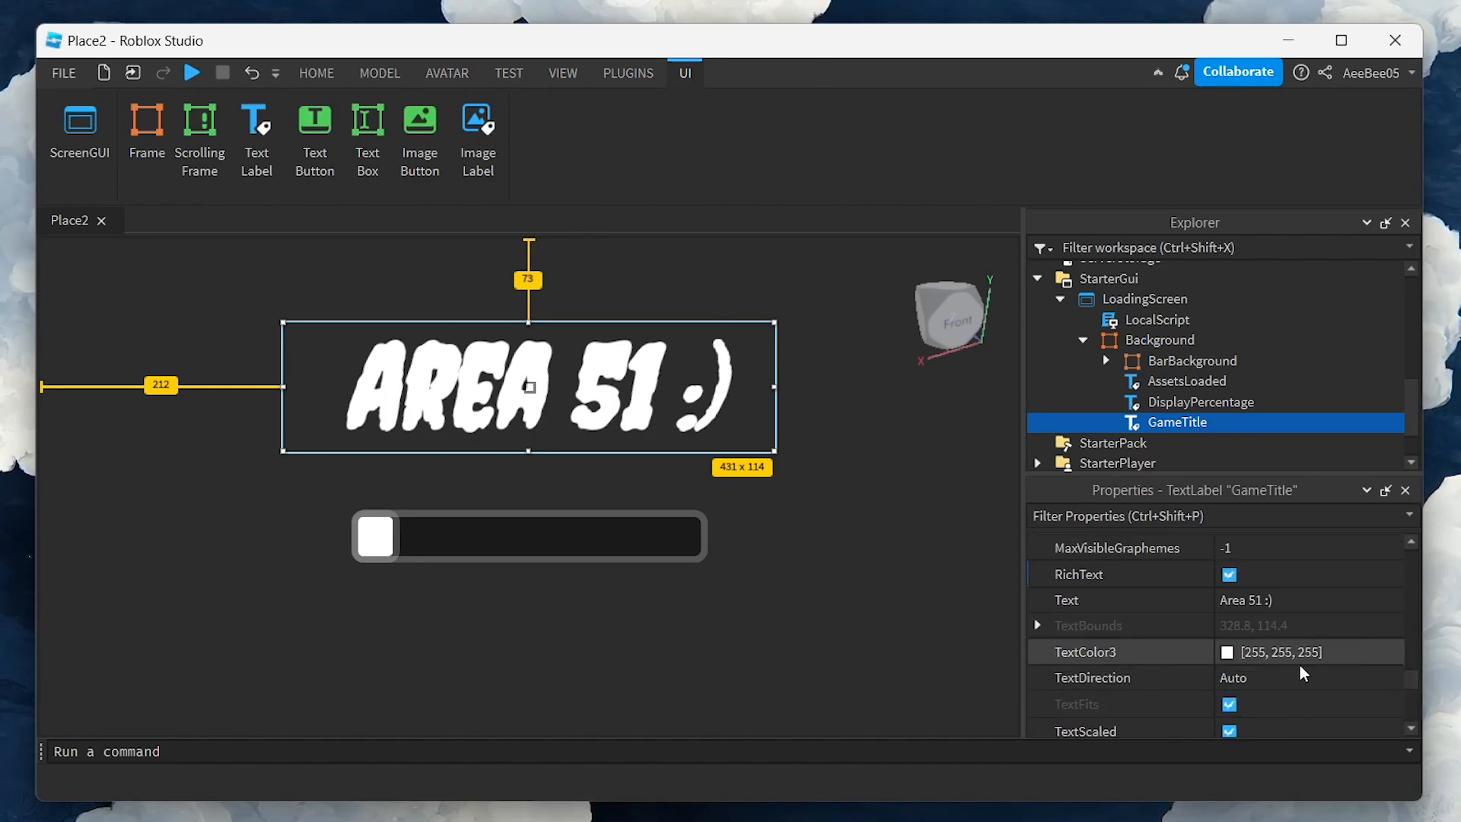
Set the GameTitle TextColor3 to red.
left_click(1228, 651)
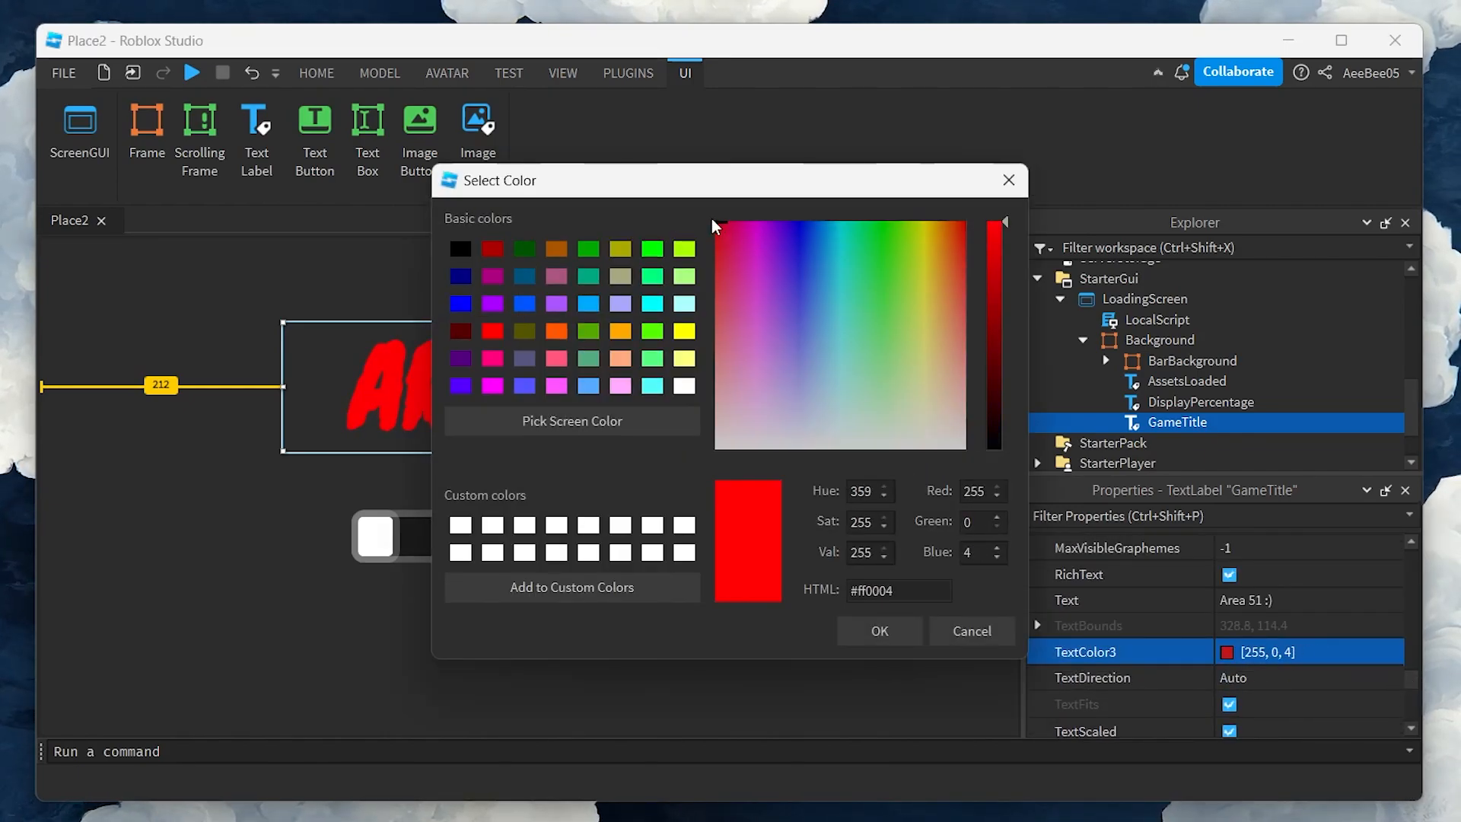
left_click(876, 630)
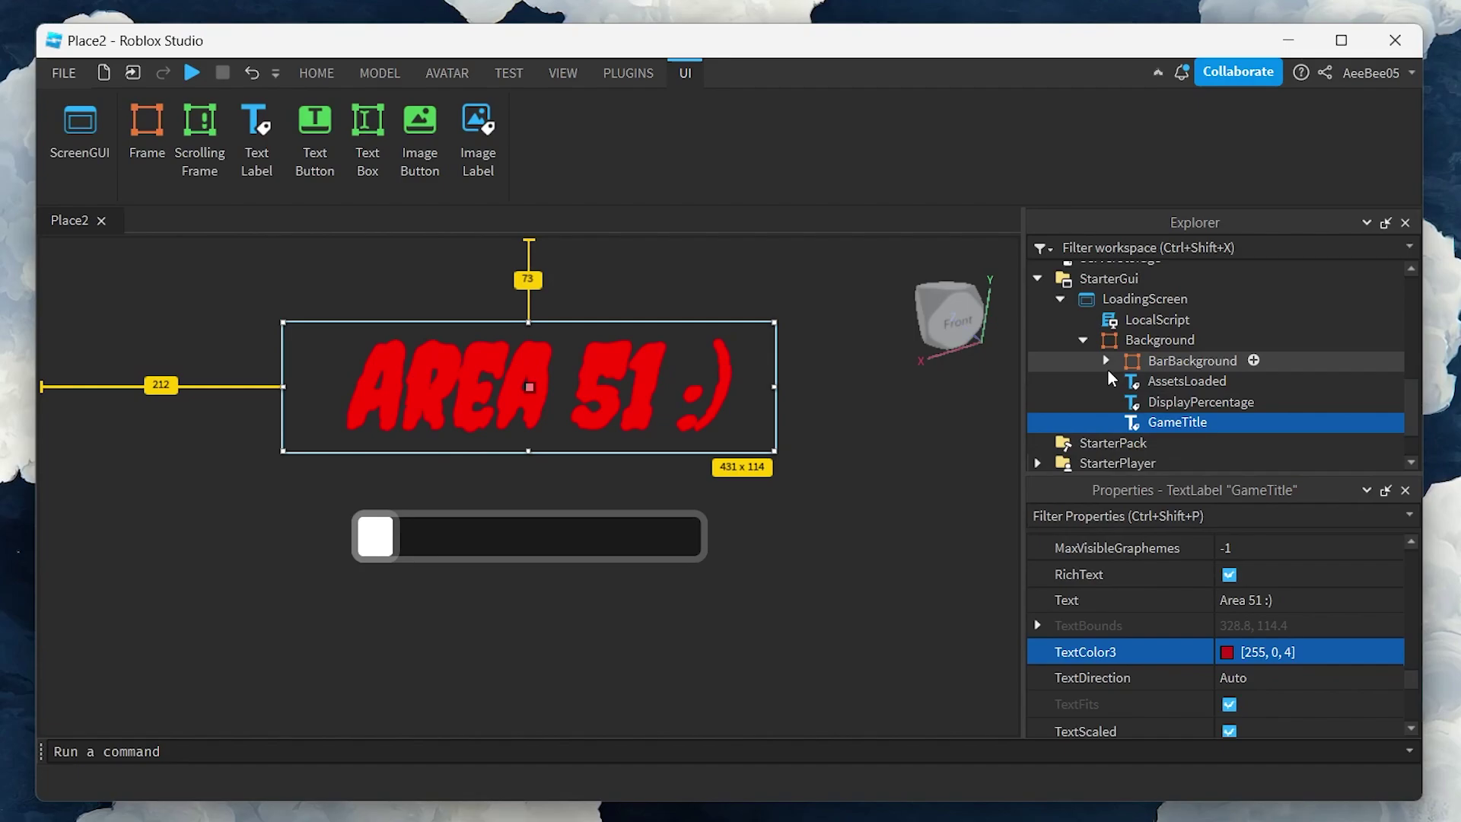
Set the progress Bar's BackgroundColor3 to green via the Select Color dialog.
left_click(1181, 422)
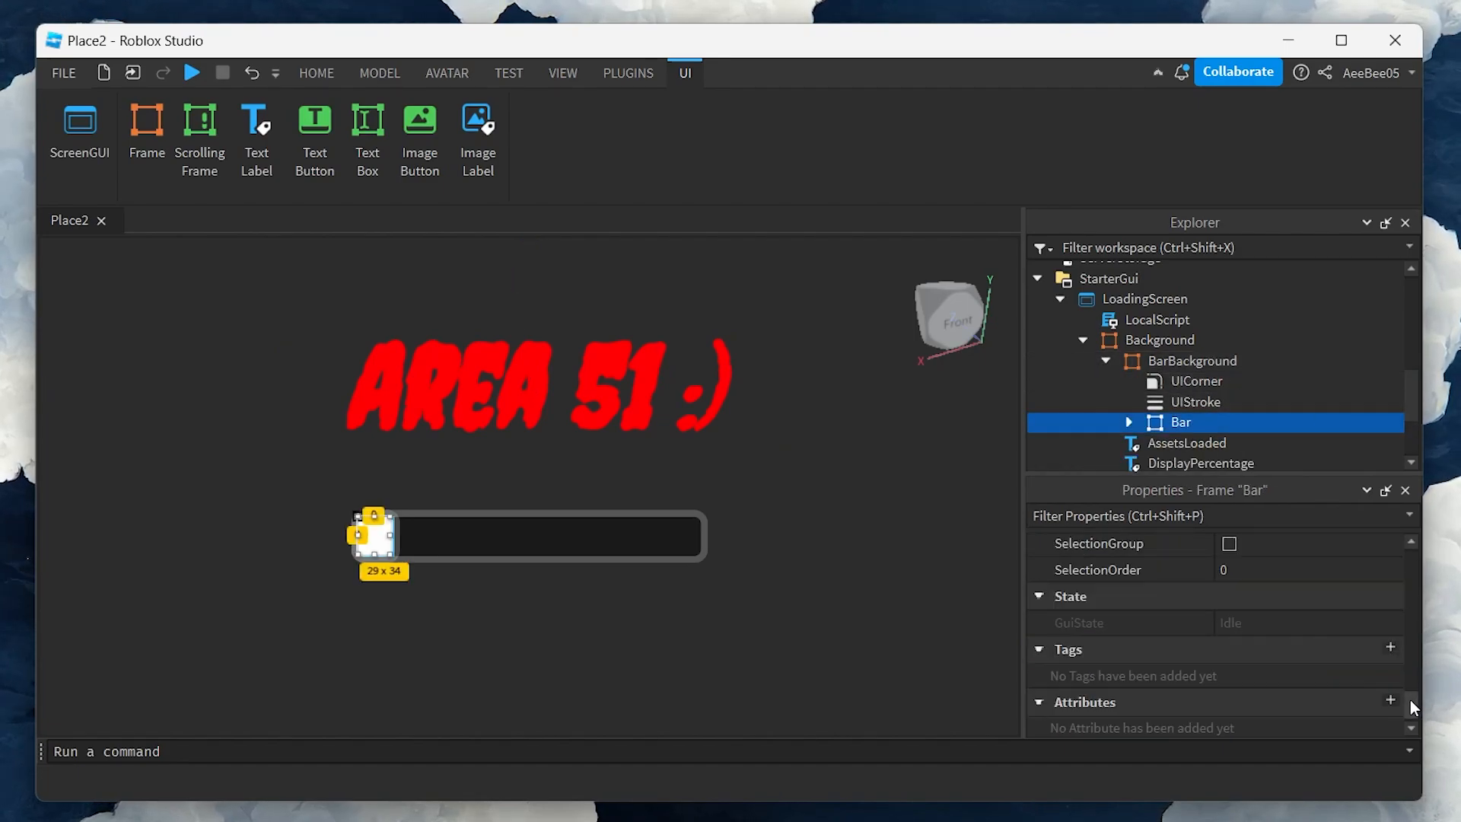
scroll("up", 3)
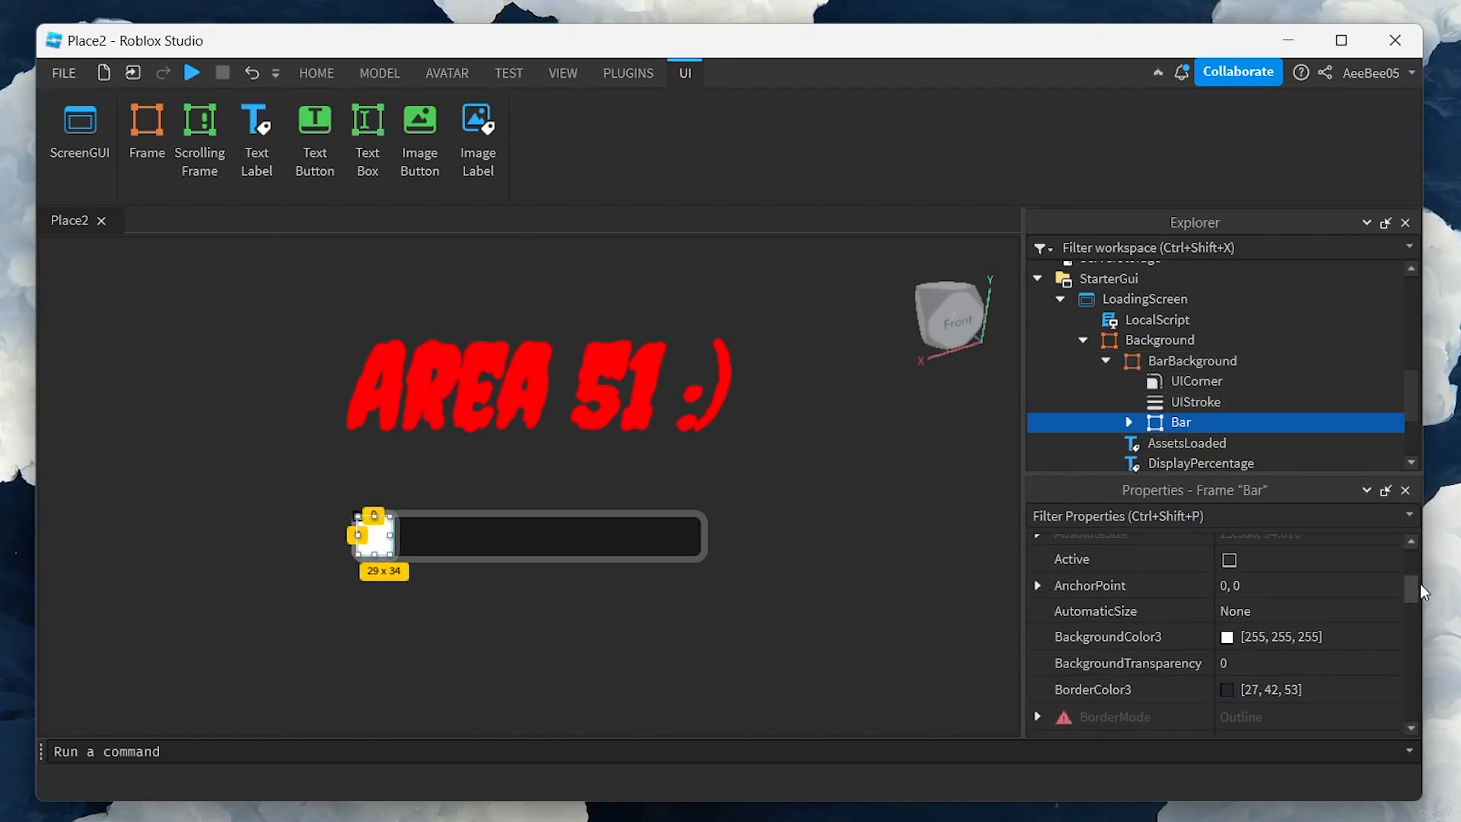
left_click(1228, 636)
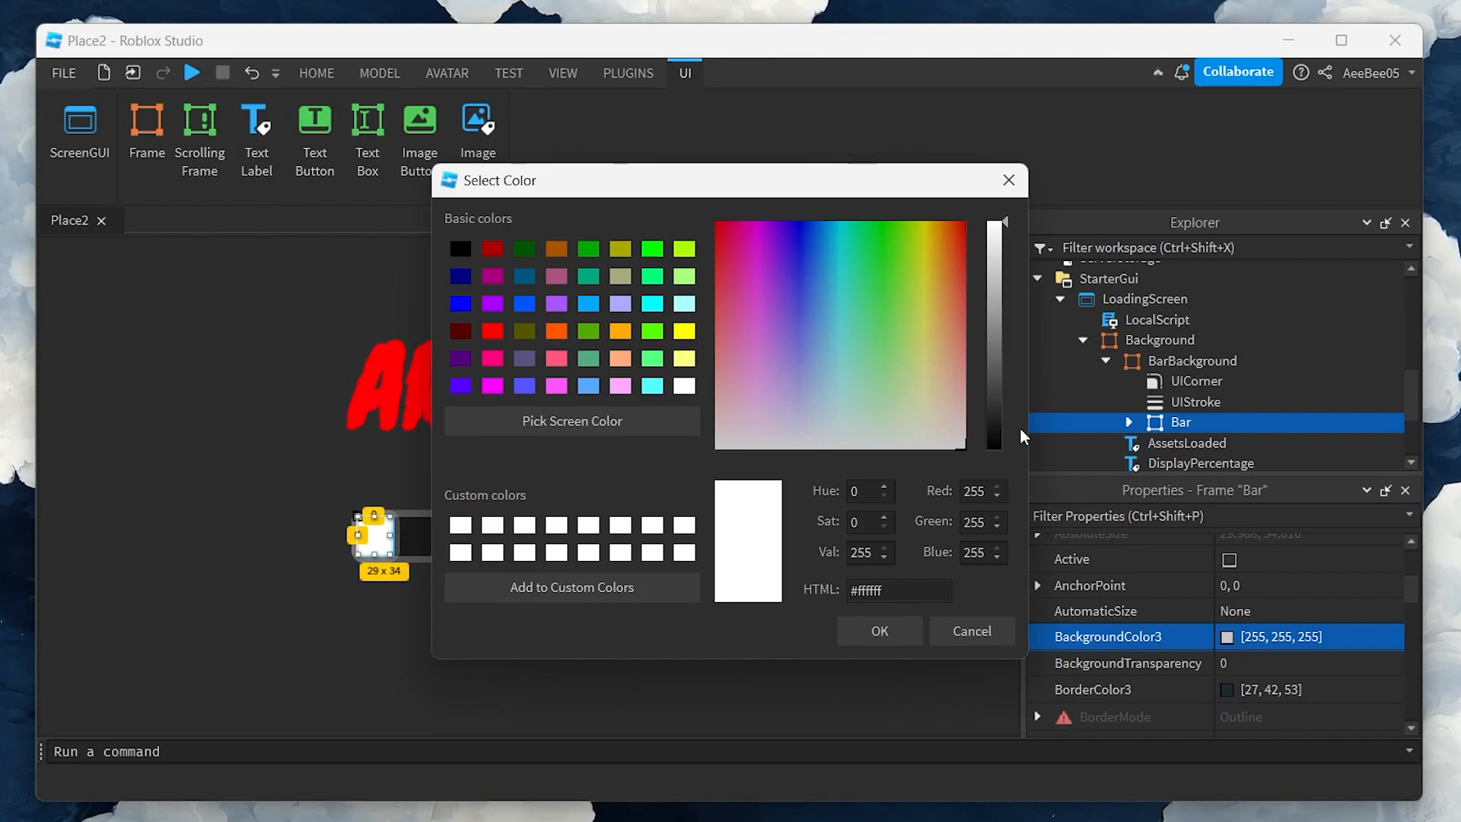
left_click(883, 253)
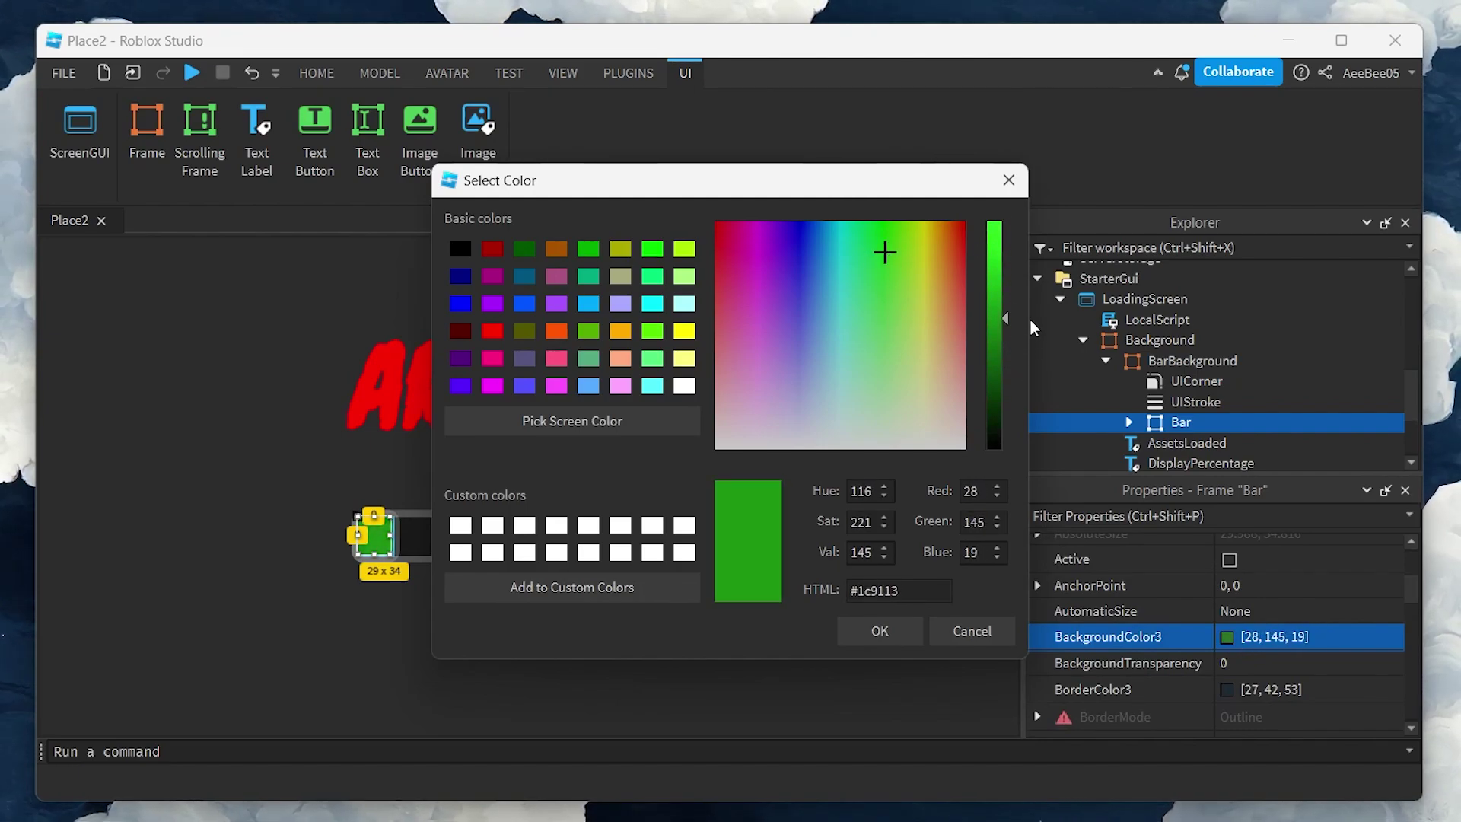
left_click(897, 590)
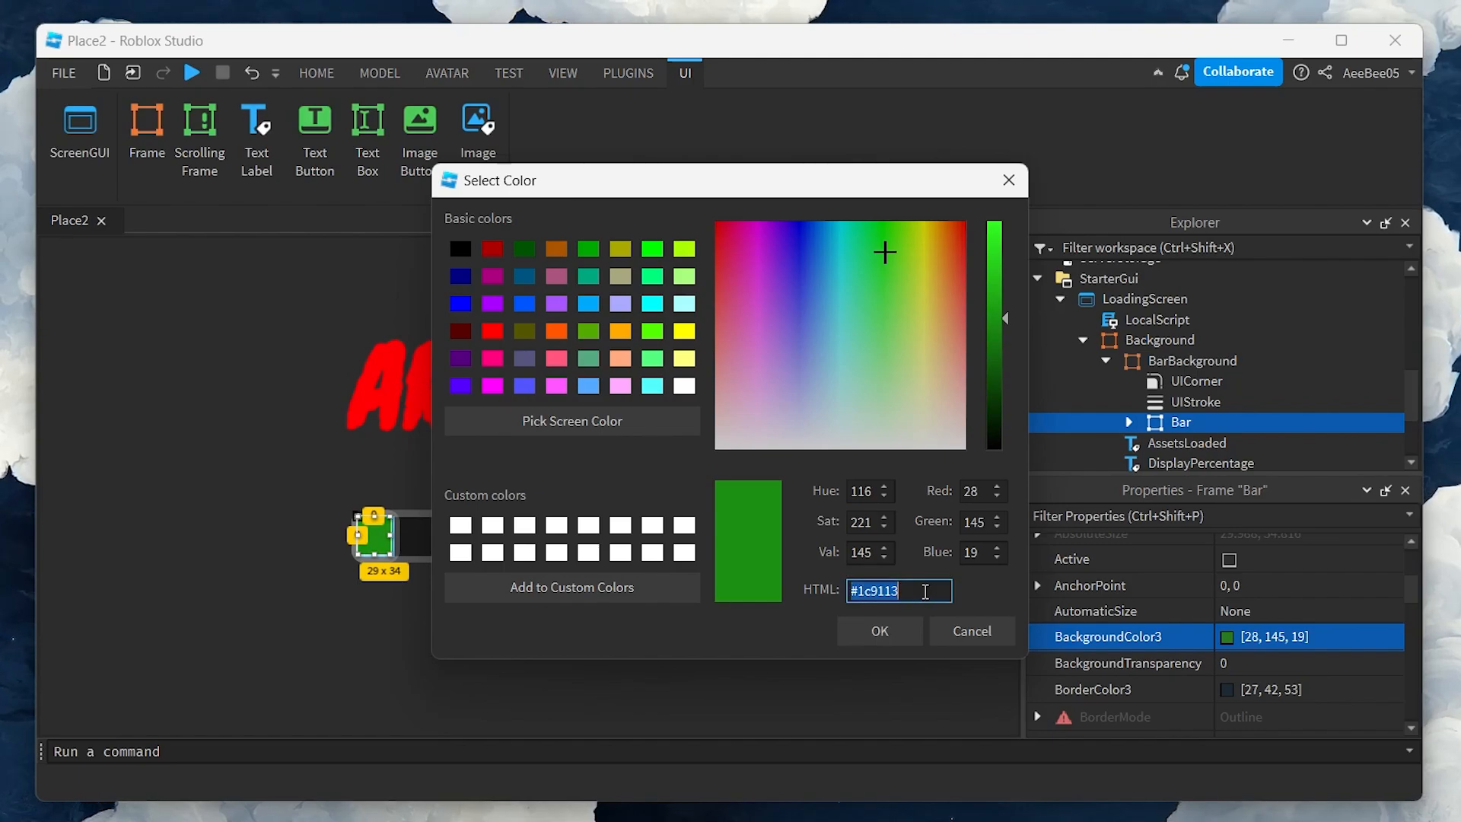
left_click(876, 629)
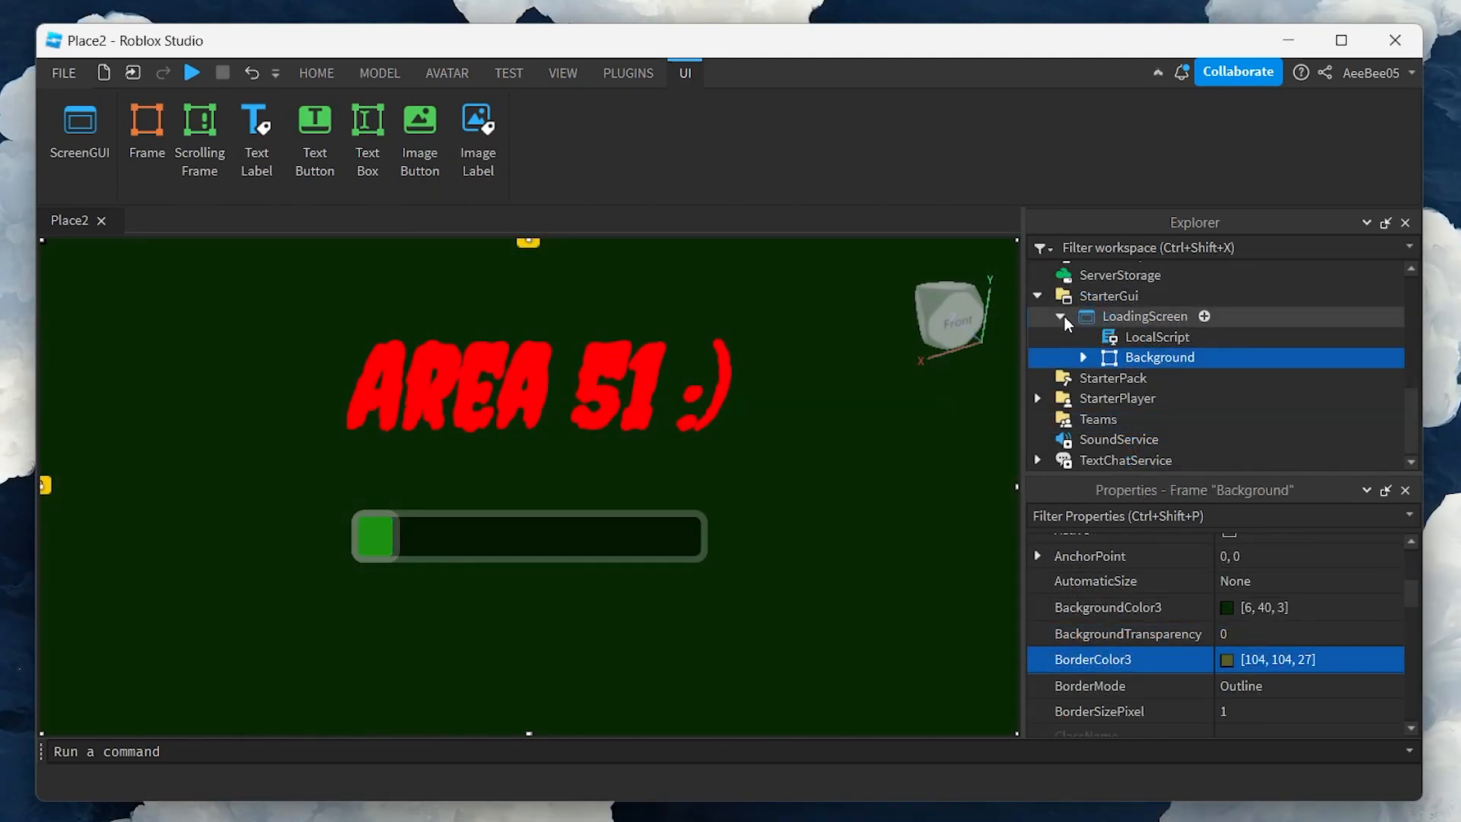
Uncheck Enabled on LoadingScreen and play-test the game from the Home tab.
left_click(1143, 317)
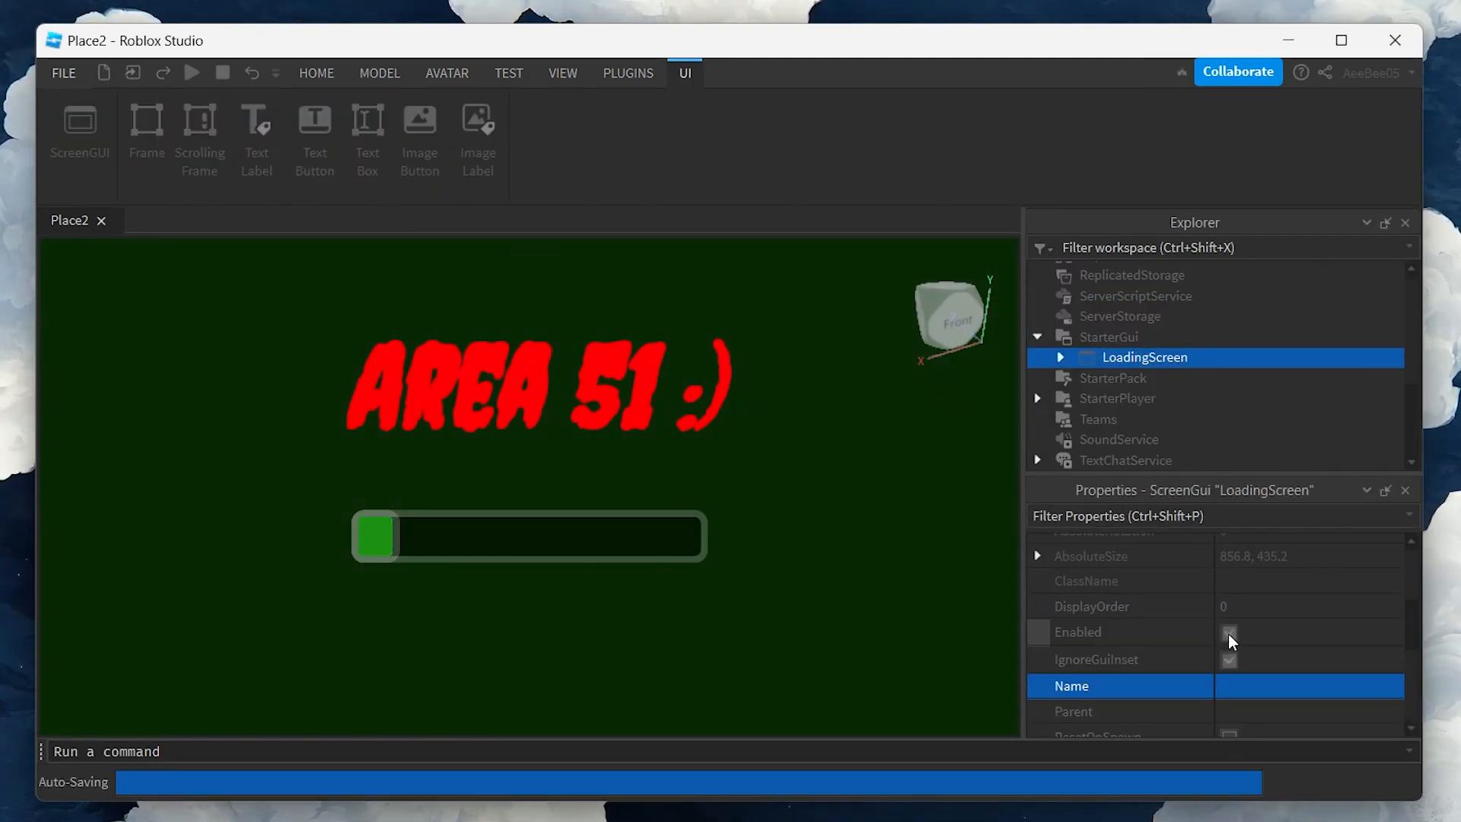
left_click(1228, 633)
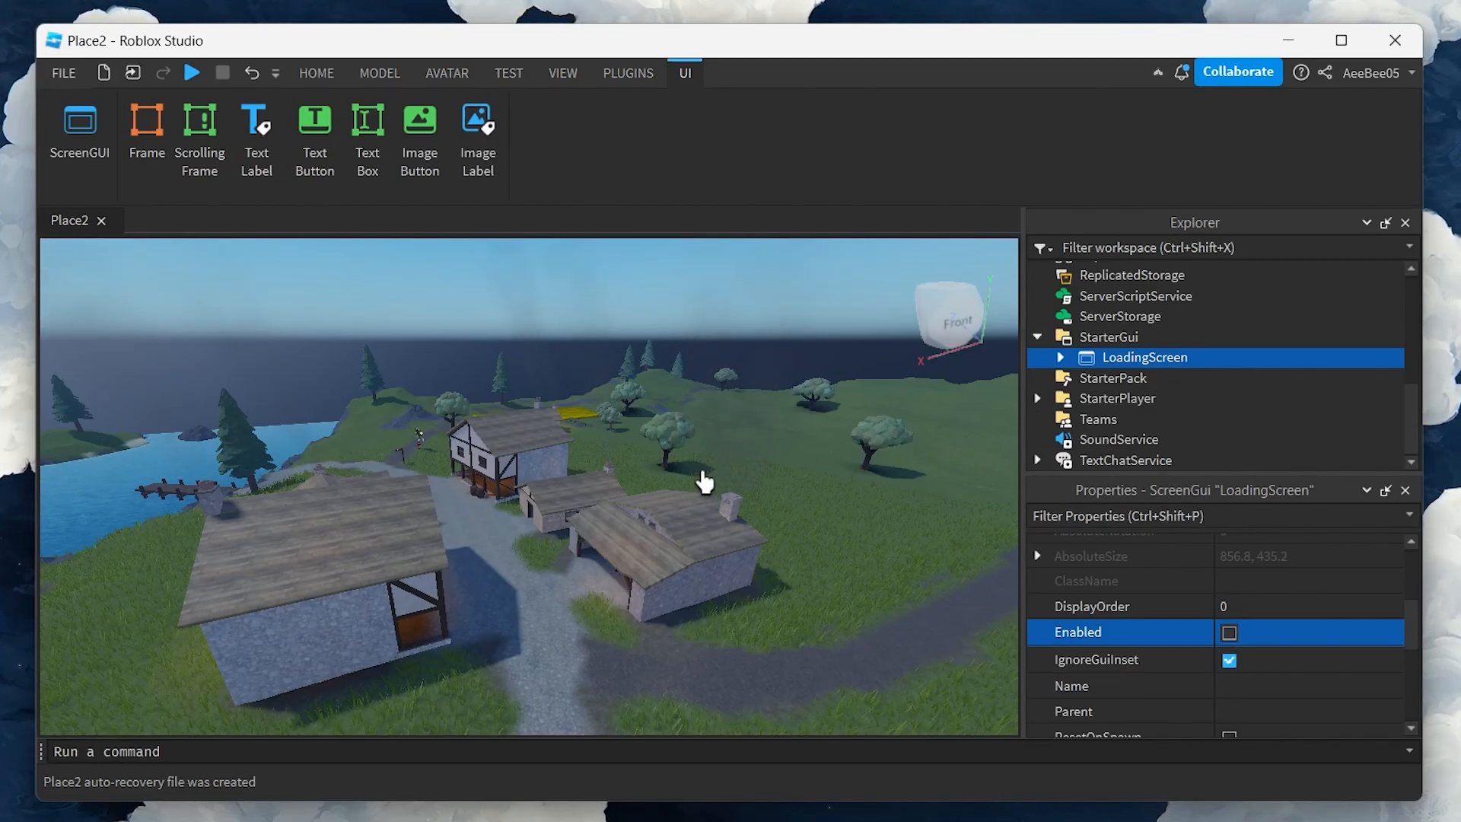
mouse_move(350, 102)
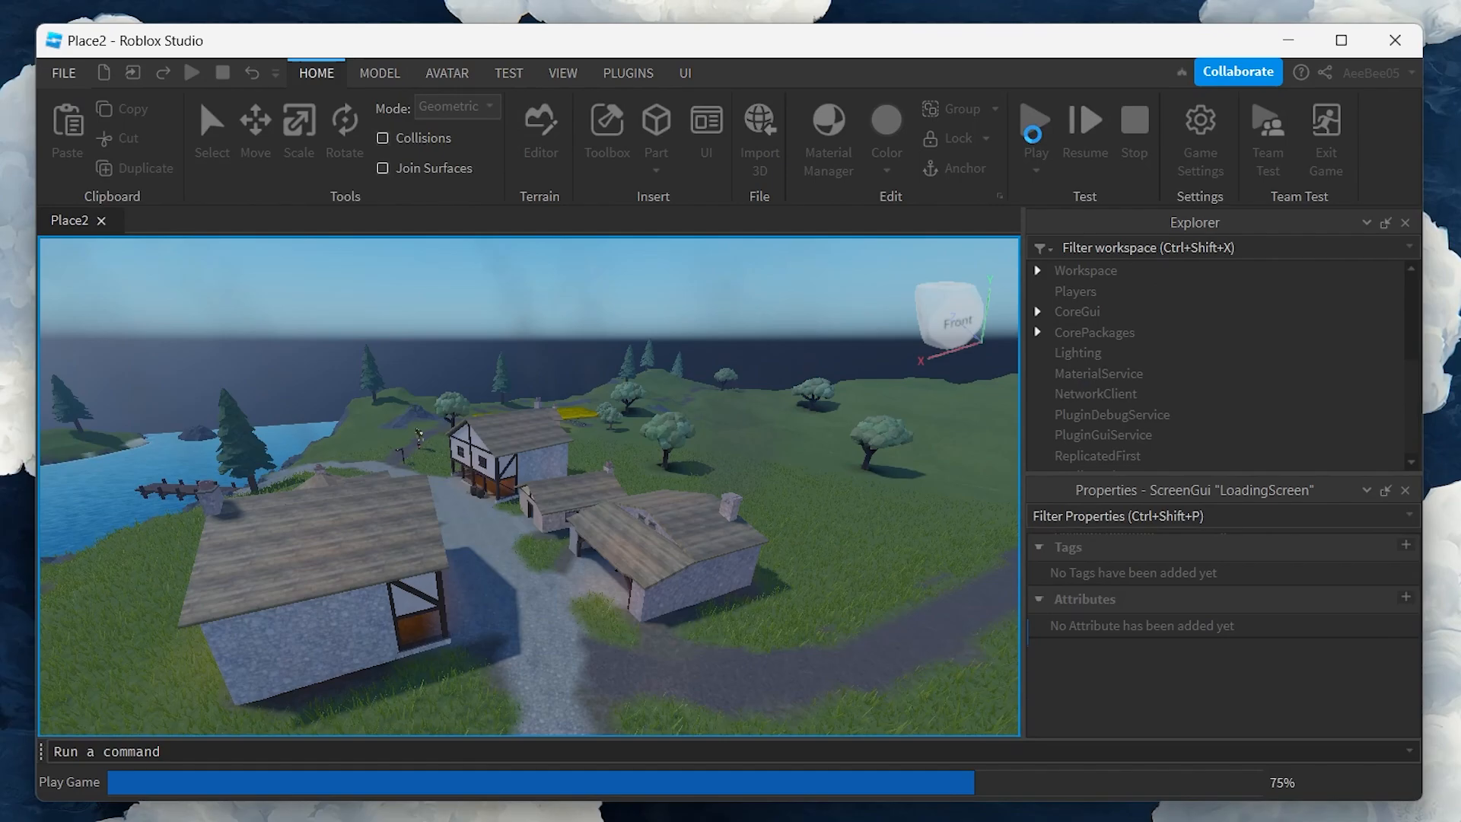
left_click(1035, 118)
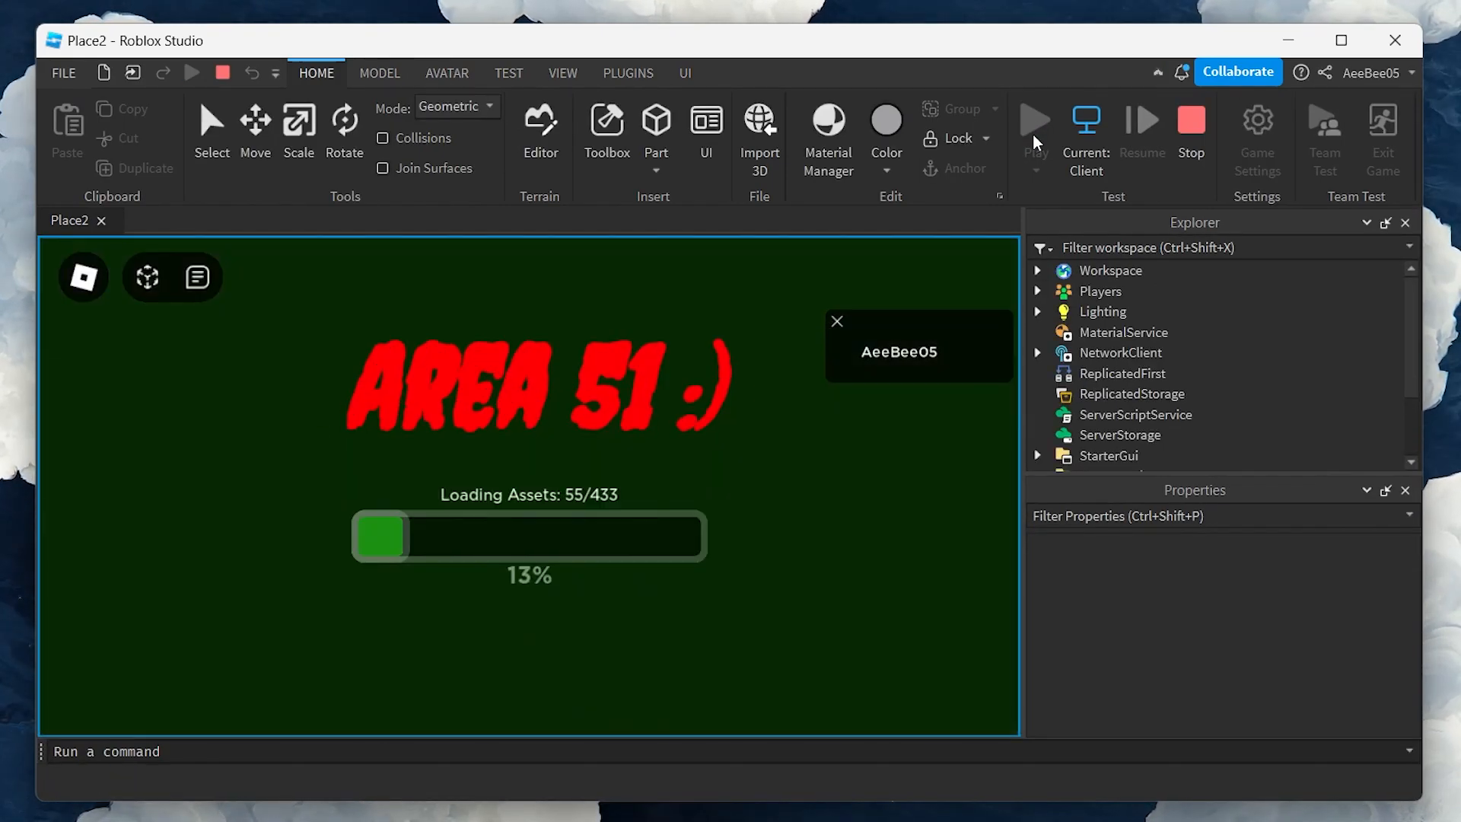